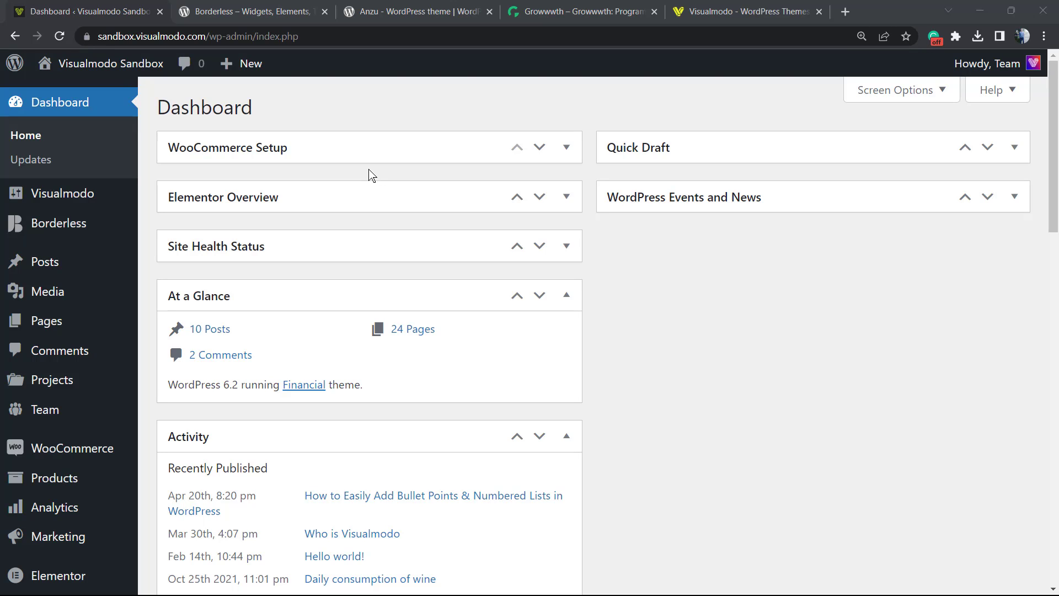
pyautogui.moveTo(378, 221)
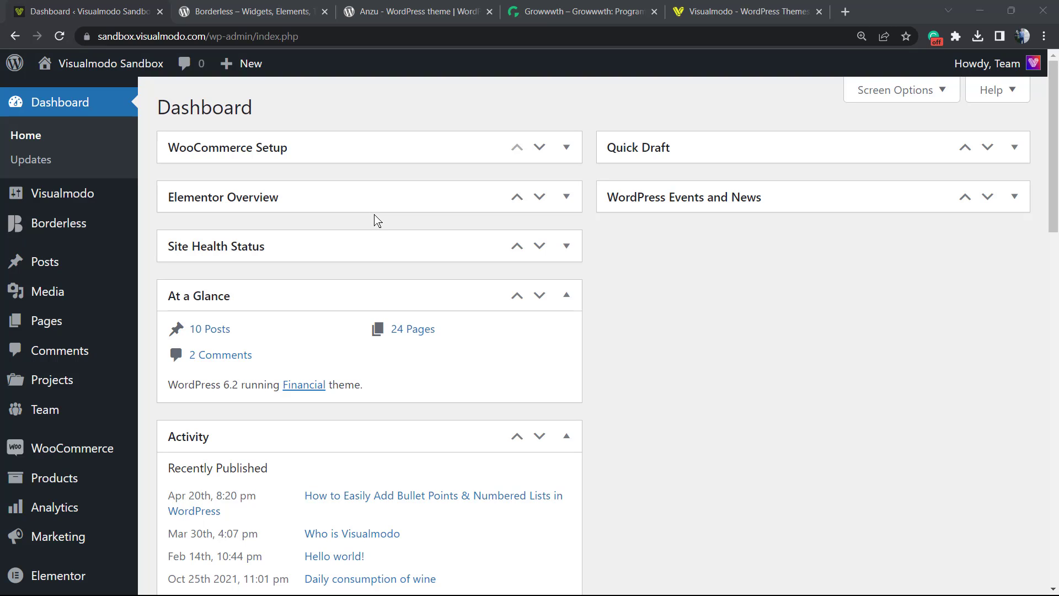
pyautogui.moveTo(380, 208)
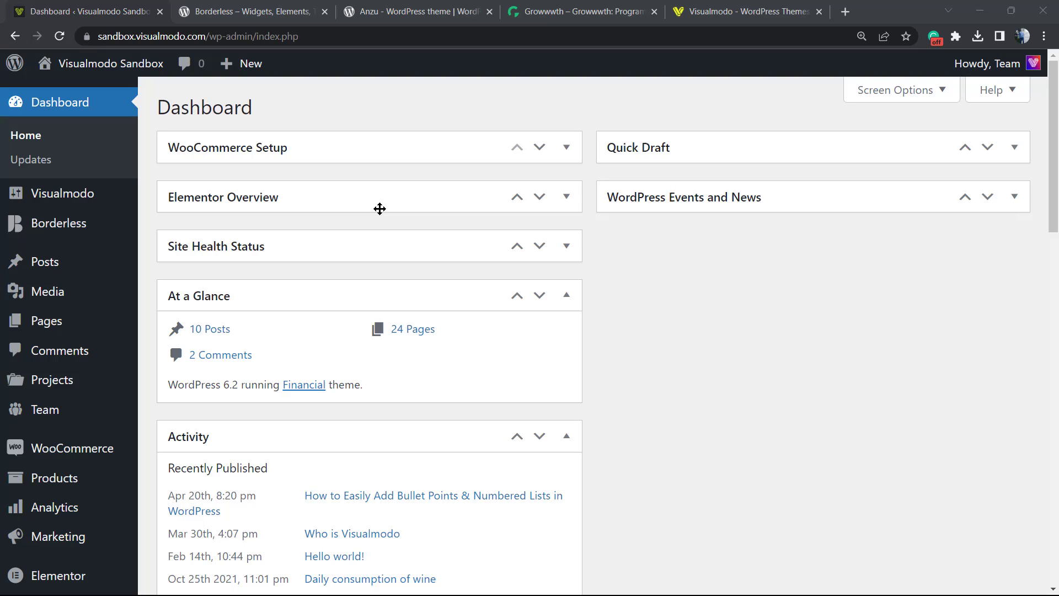
pyautogui.moveTo(419, 259)
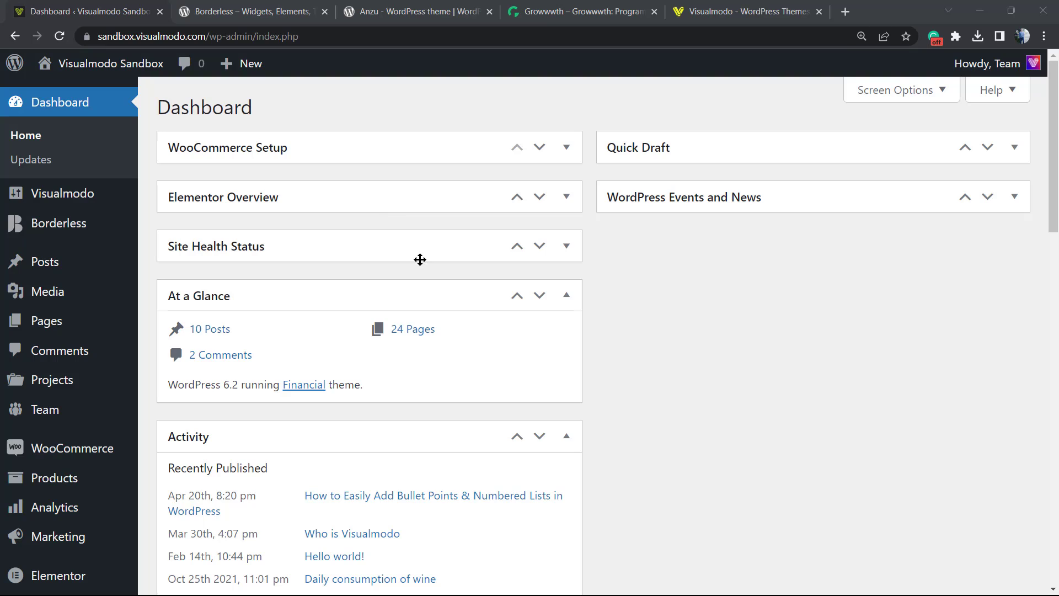
pyautogui.moveTo(379, 233)
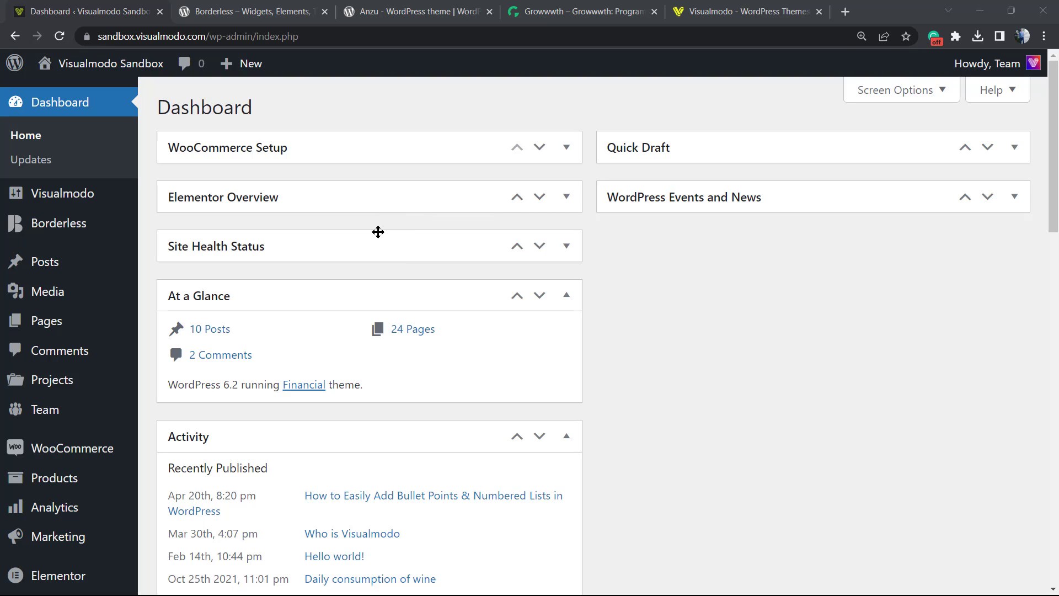
pyautogui.moveTo(387, 229)
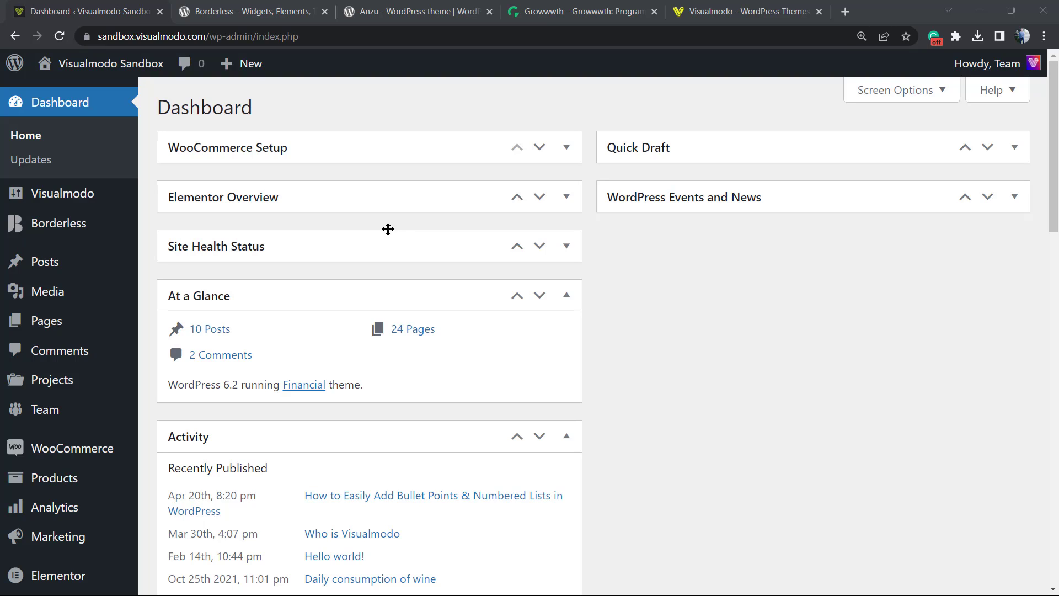
pyautogui.moveTo(378, 232)
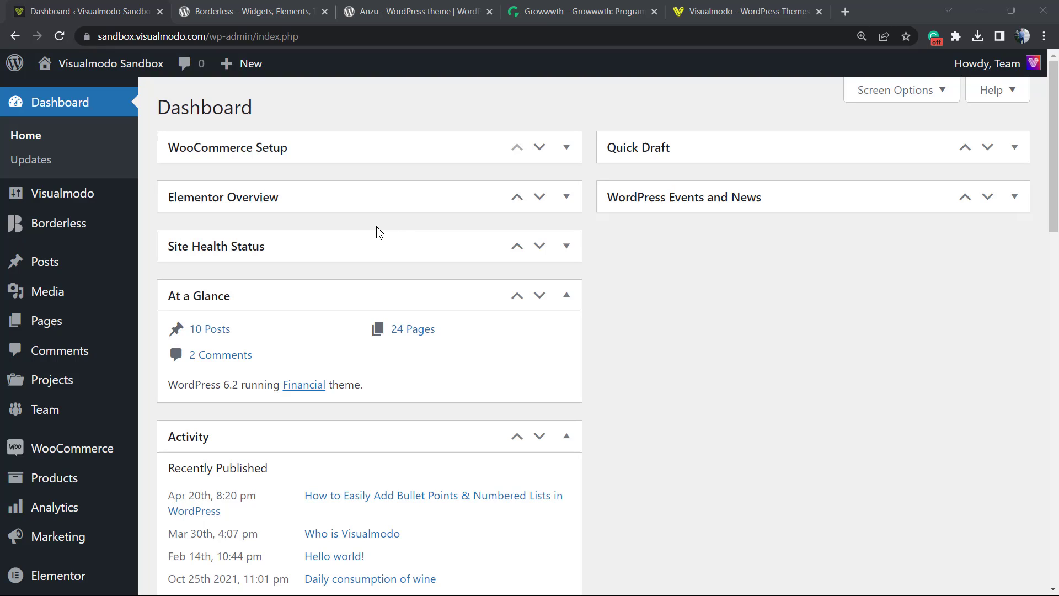
pyautogui.moveTo(372, 232)
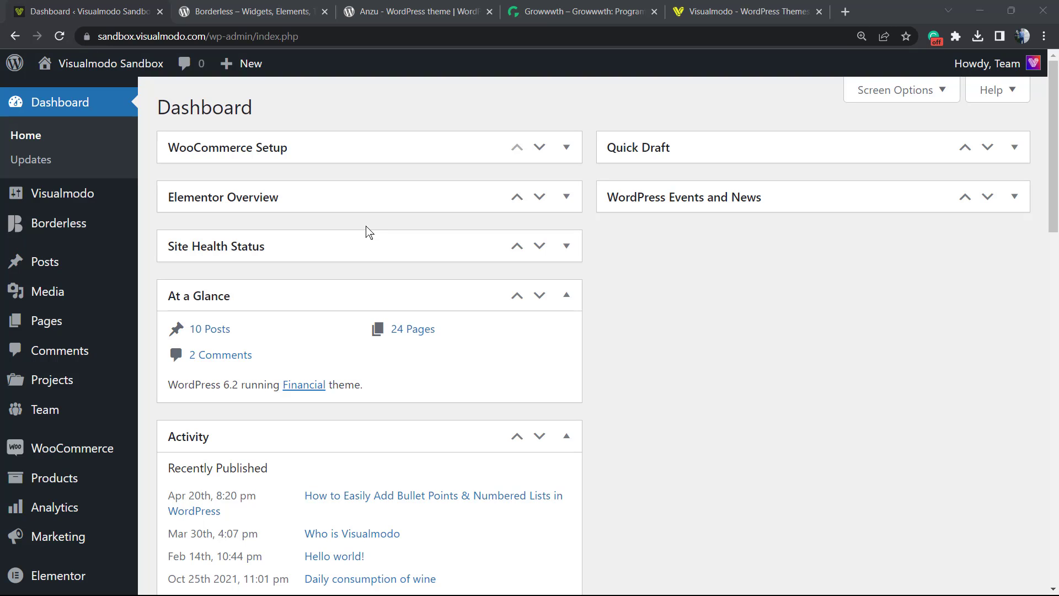
pyautogui.moveTo(363, 227)
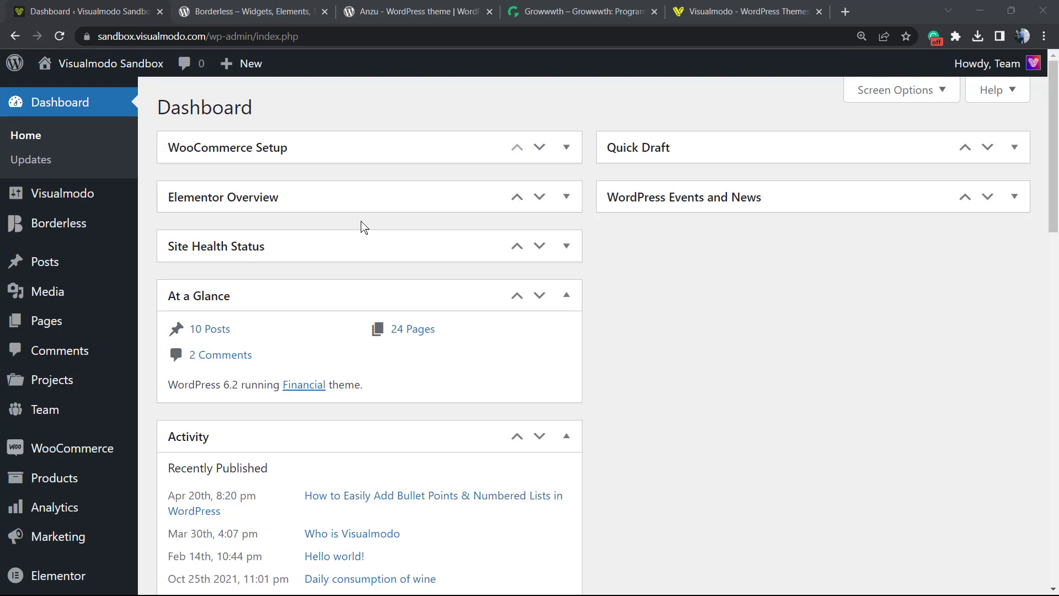
pyautogui.moveTo(242, 220)
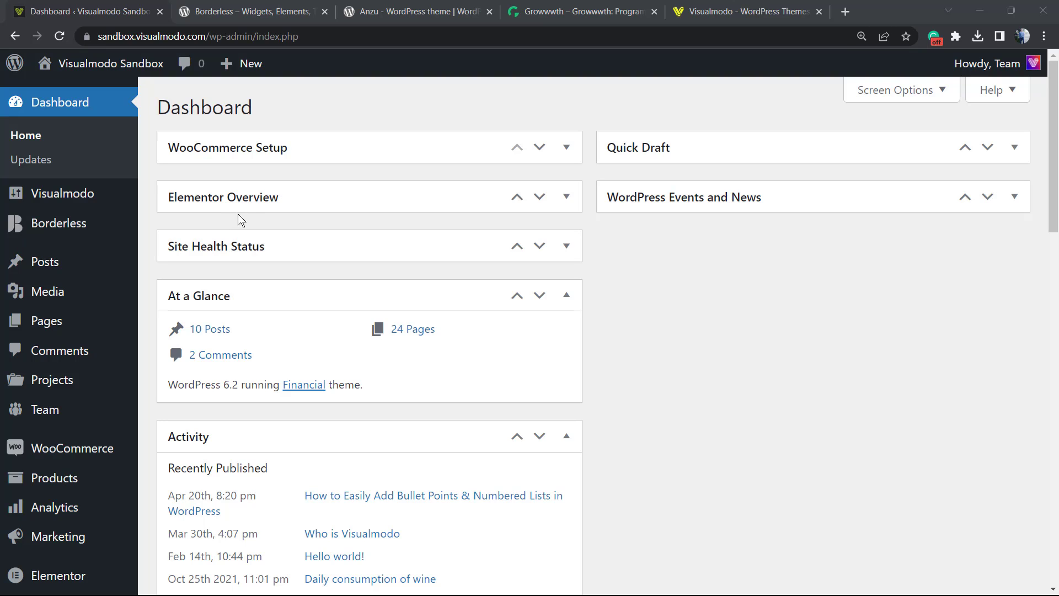
pyautogui.moveTo(284, 203)
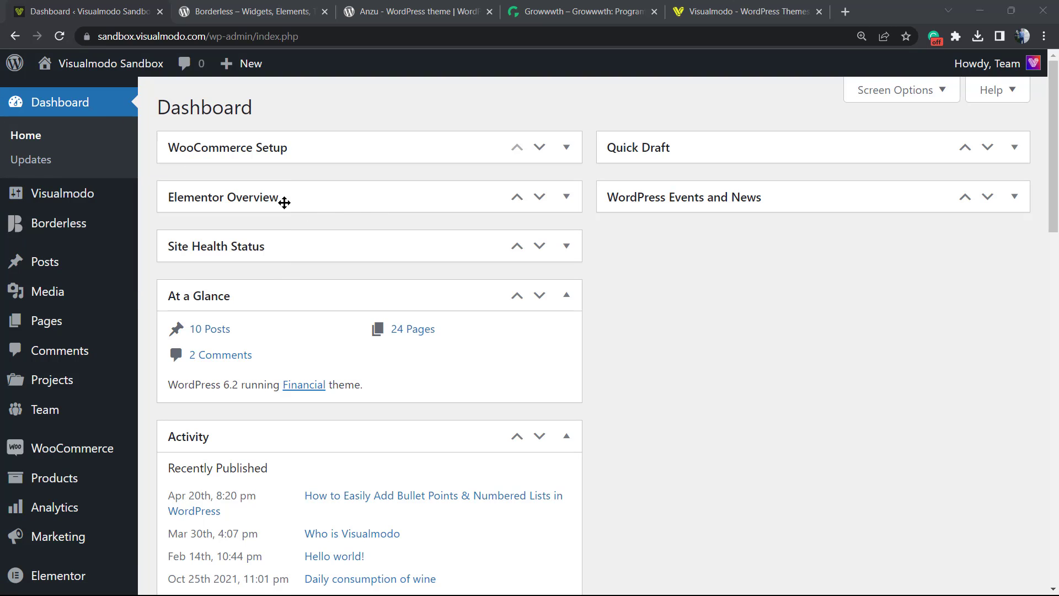
pyautogui.moveTo(174, 175)
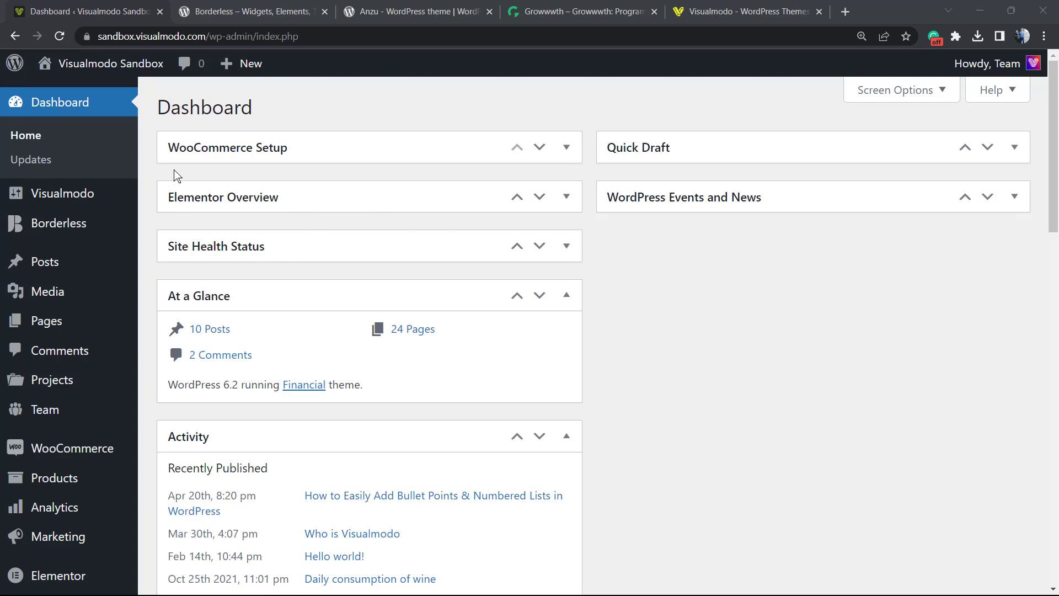
# - From Posts > All Posts, open the 'Who Is Visualmodo' draft in the block editor
pyautogui.click(45, 263)
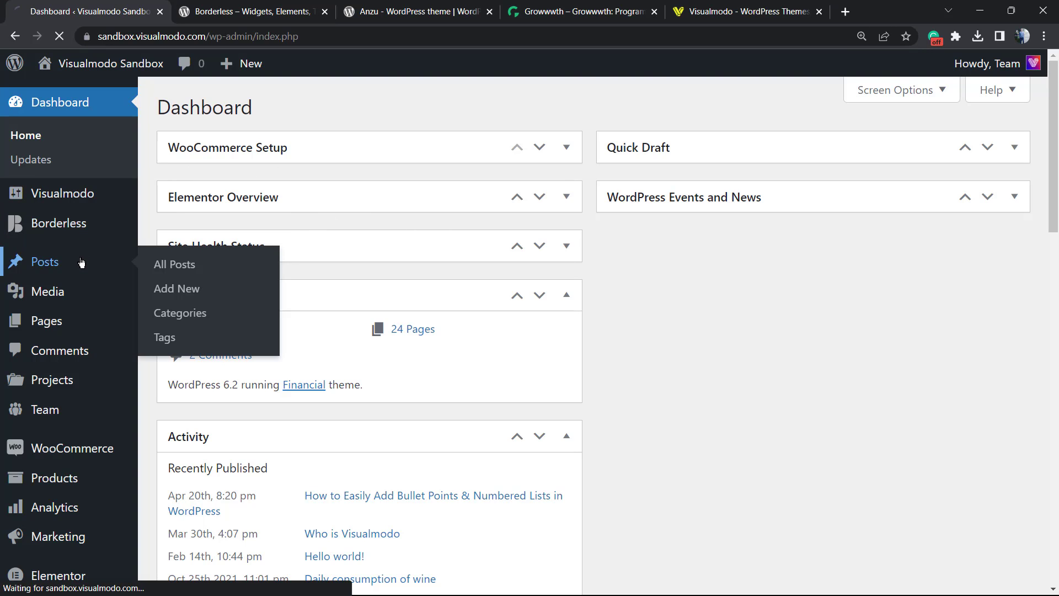
pyautogui.click(174, 264)
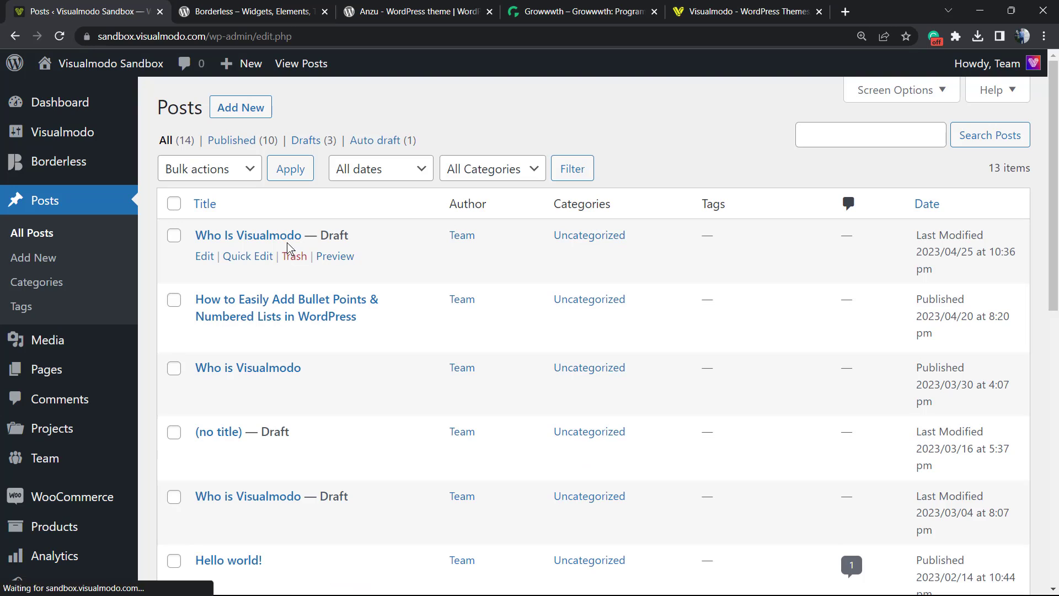
pyautogui.click(248, 234)
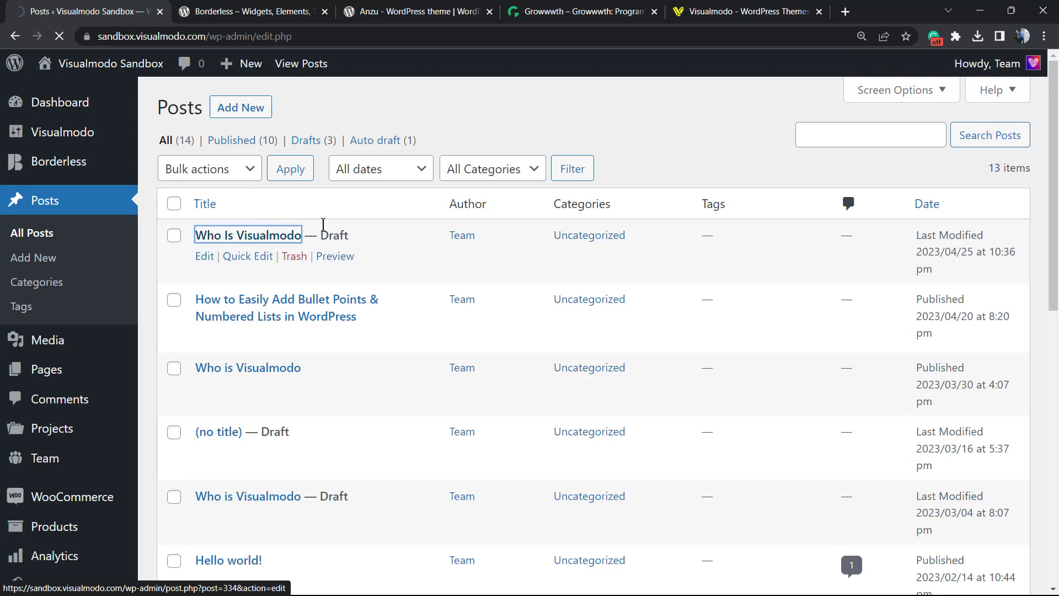
pyautogui.click(203, 255)
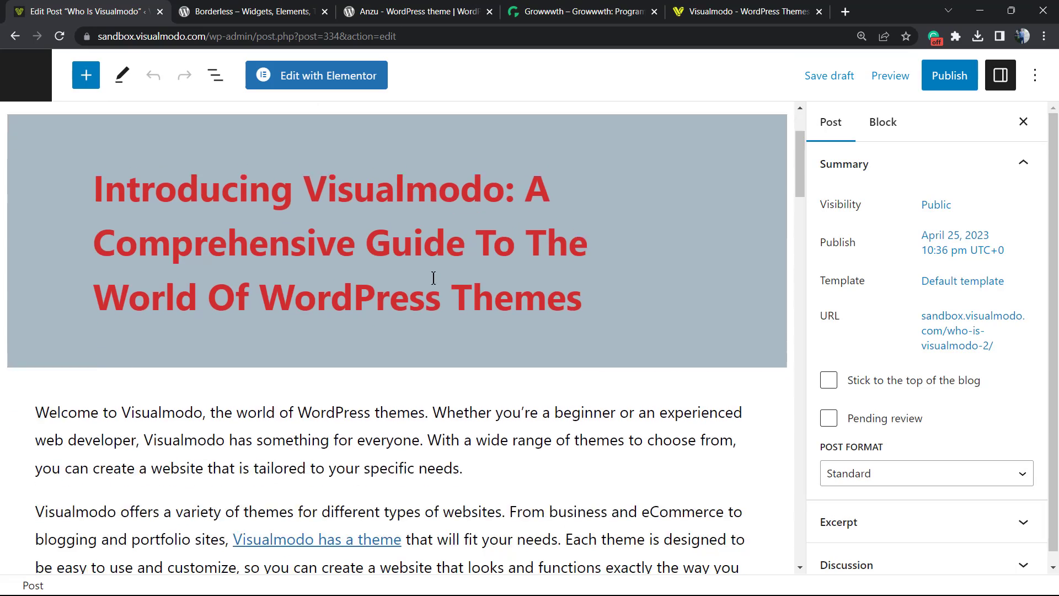
# - Scroll down the post until the orange VIEW OUR BLOG button block is in view
pyautogui.scroll(-3)
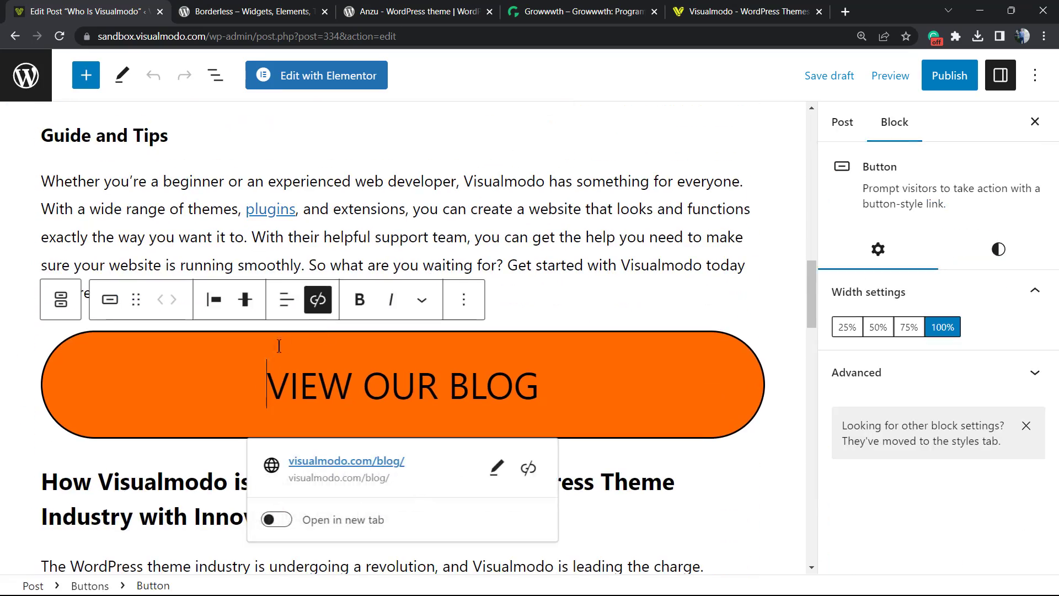
pyautogui.scroll(-3)
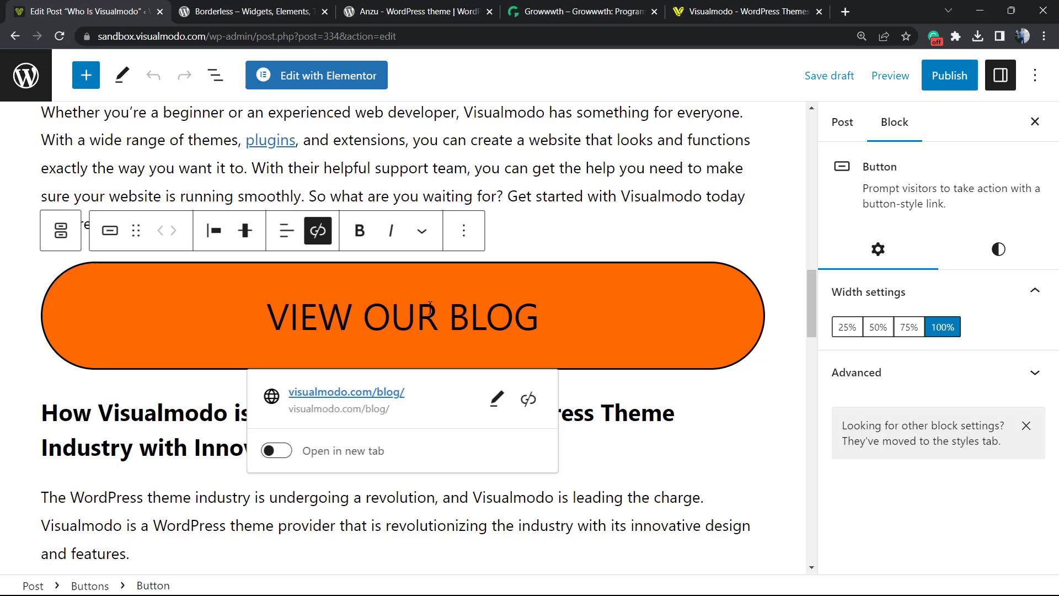
pyautogui.moveTo(483, 246)
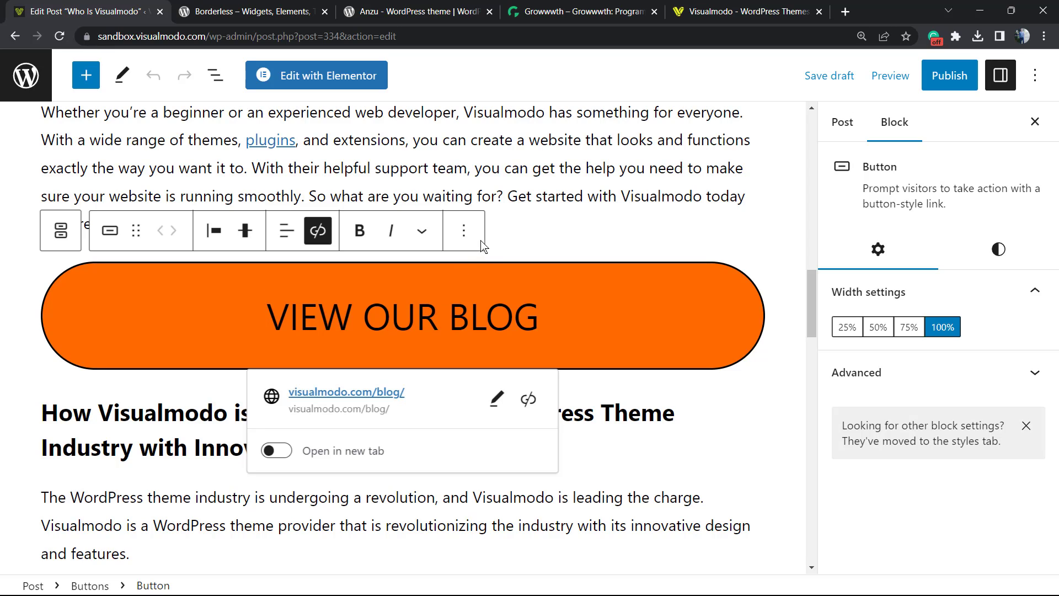
pyautogui.moveTo(463, 230)
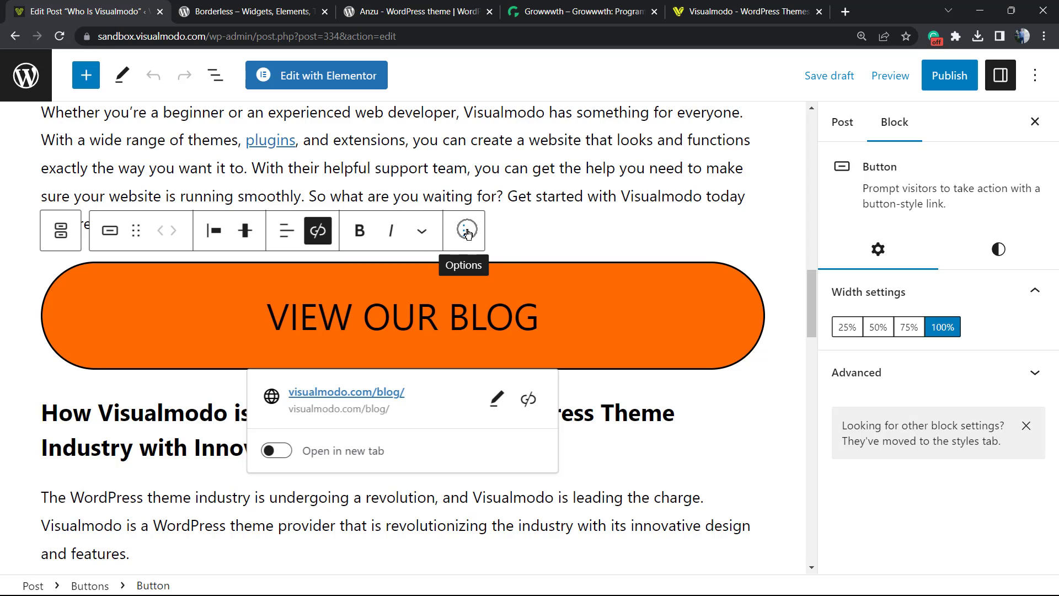
# - View the button block via Edit as HTML, then switch it back to Edit visually
pyautogui.click(464, 230)
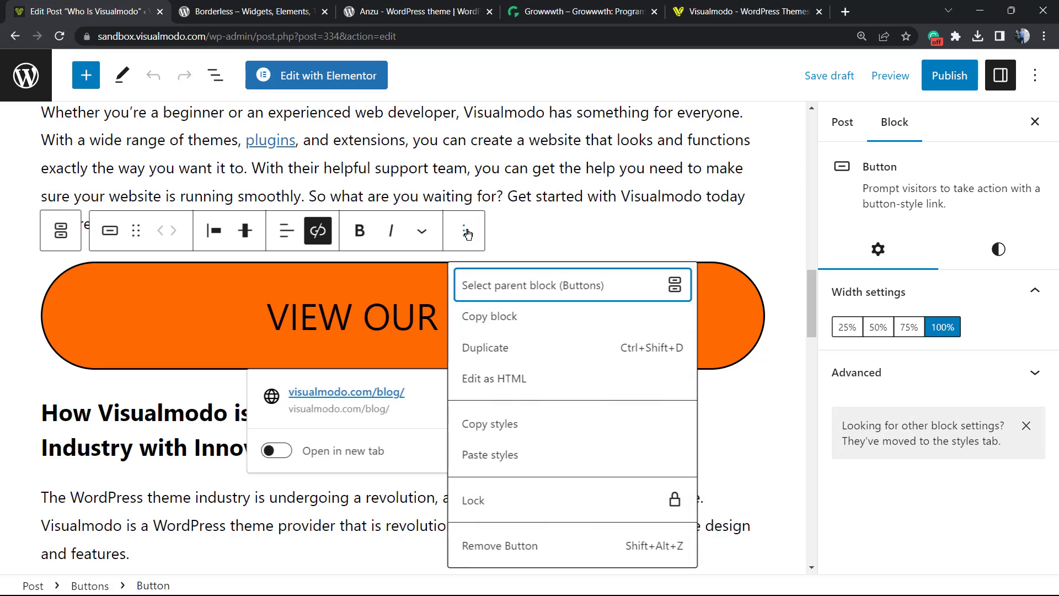
pyautogui.moveTo(494, 378)
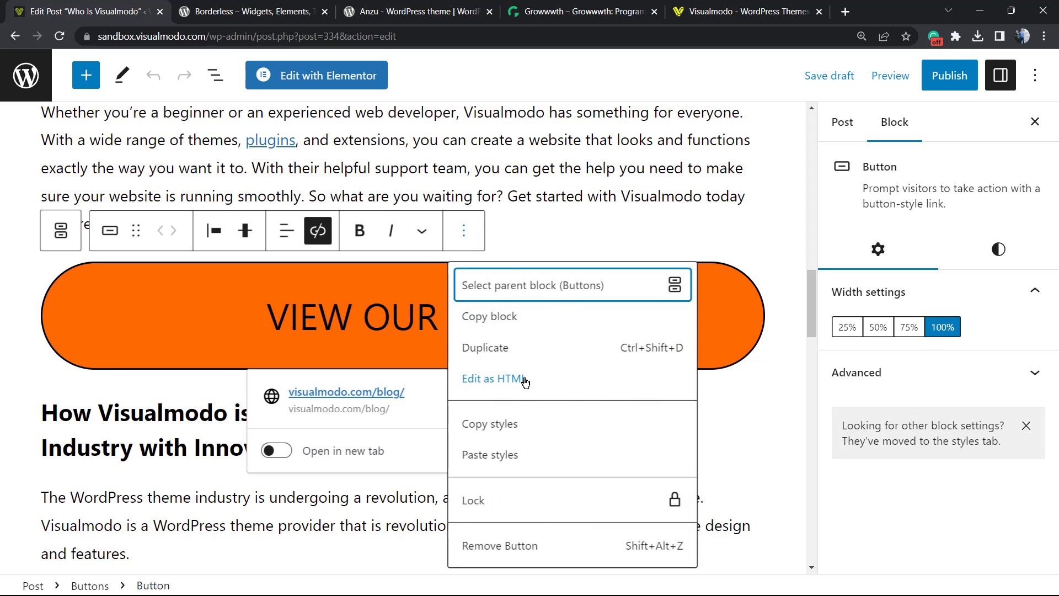
pyautogui.click(494, 379)
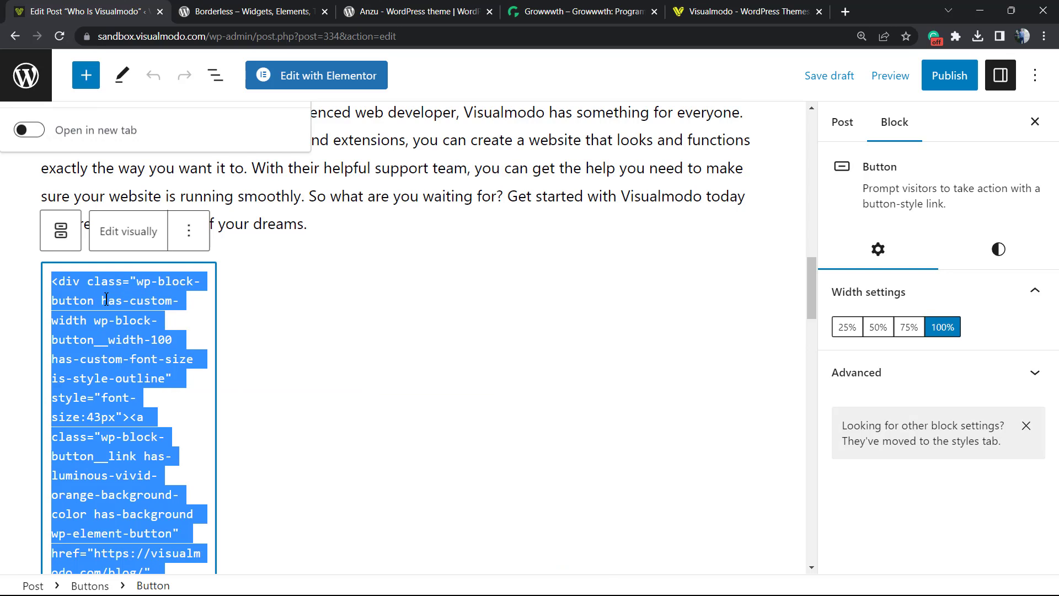
pyautogui.scroll(-3)
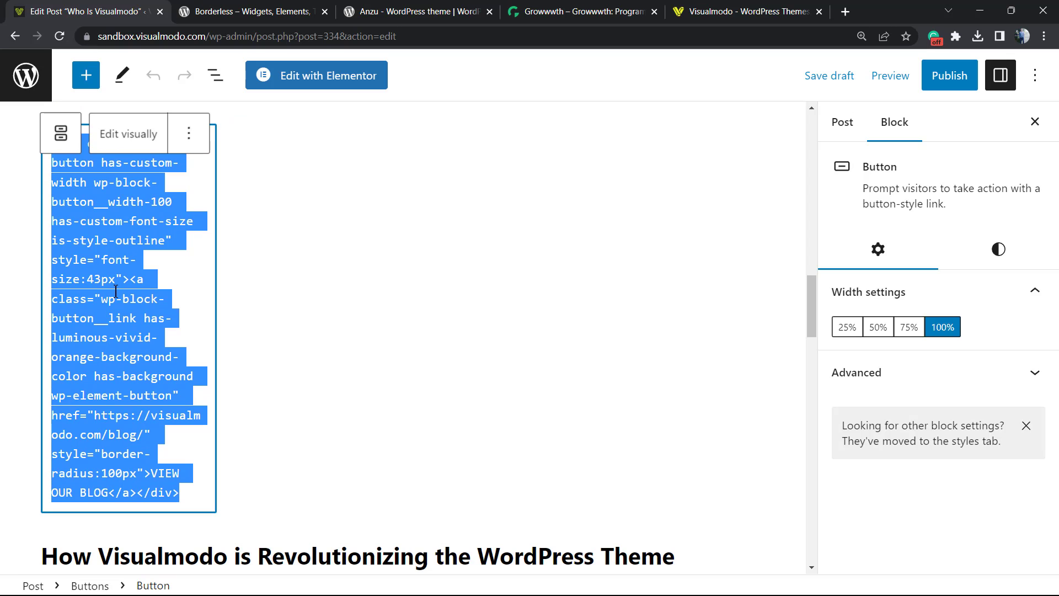
pyautogui.click(128, 133)
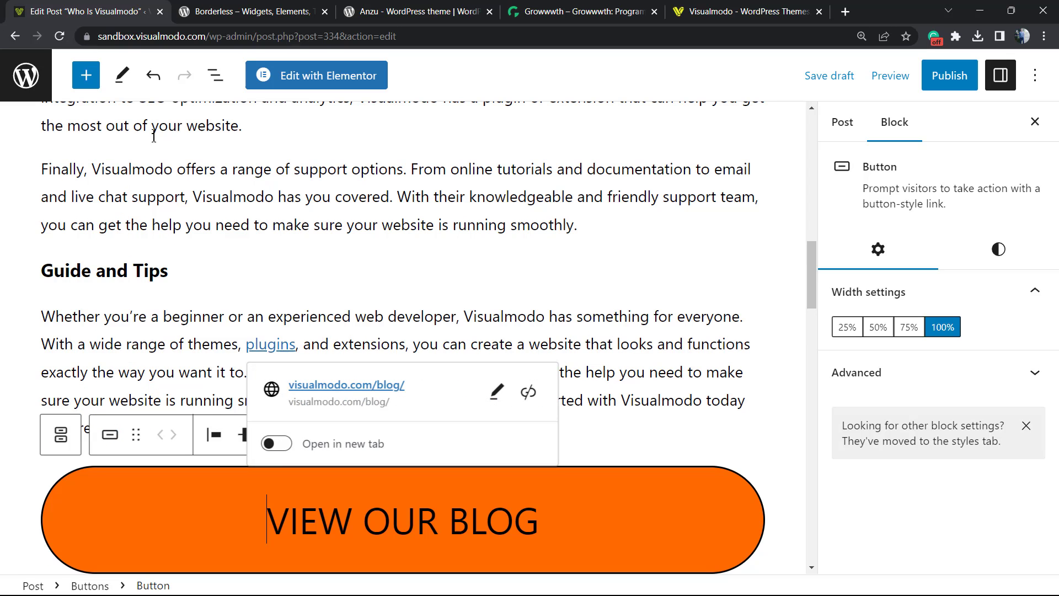
pyautogui.scroll(-3)
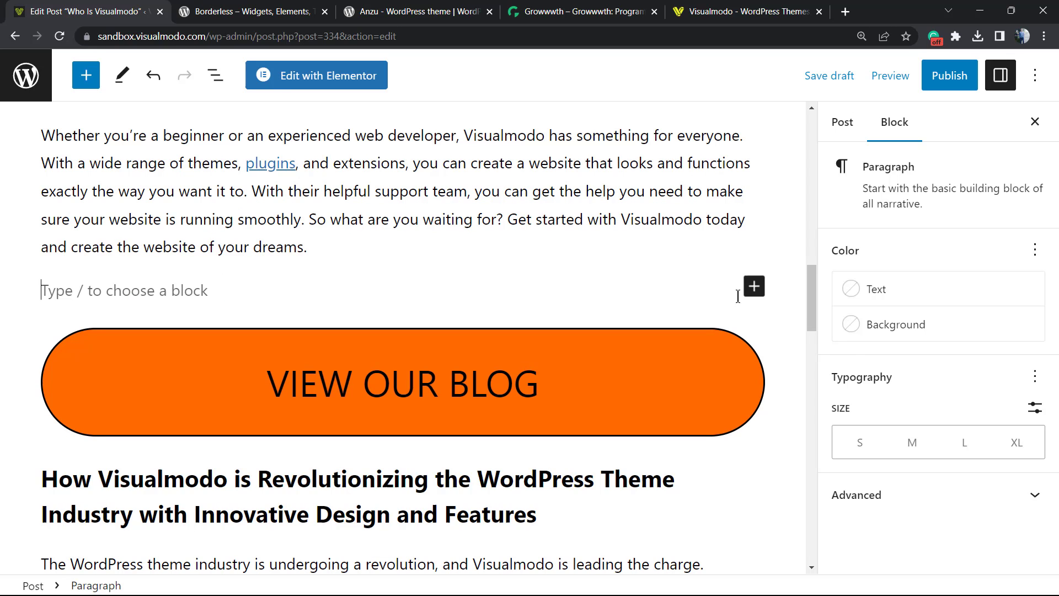
# - Insert a Custom HTML block above the button by searching 'ht' in the inserter
pyautogui.click(754, 286)
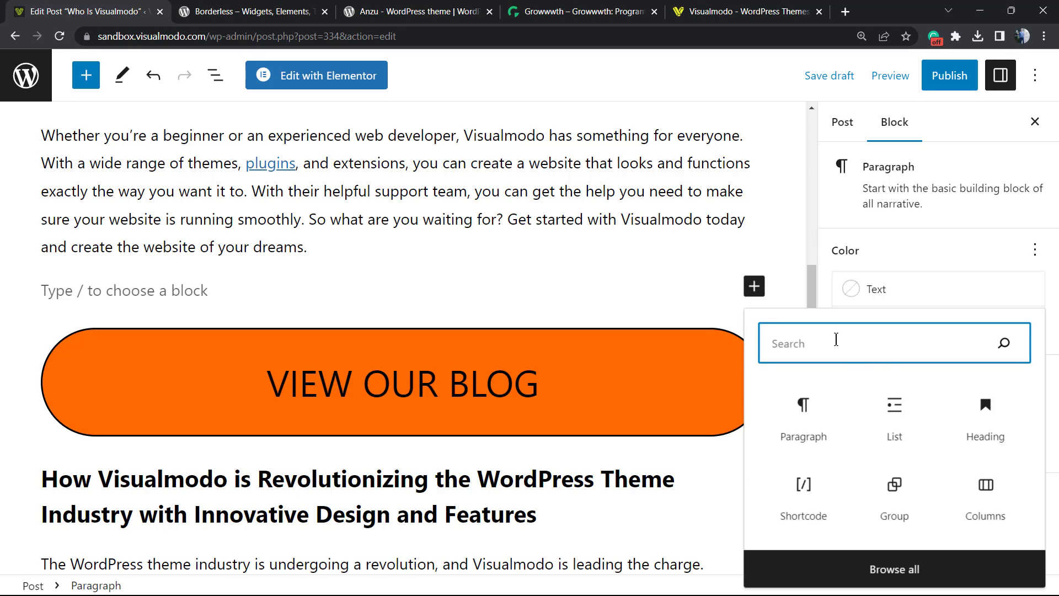
pyautogui.write('ht')
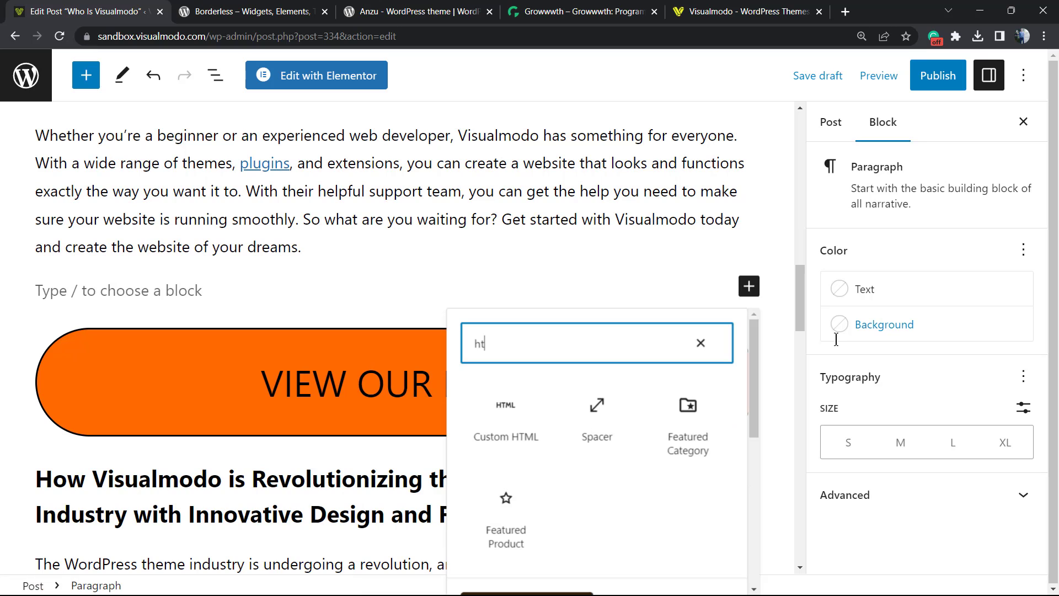
pyautogui.click(503, 421)
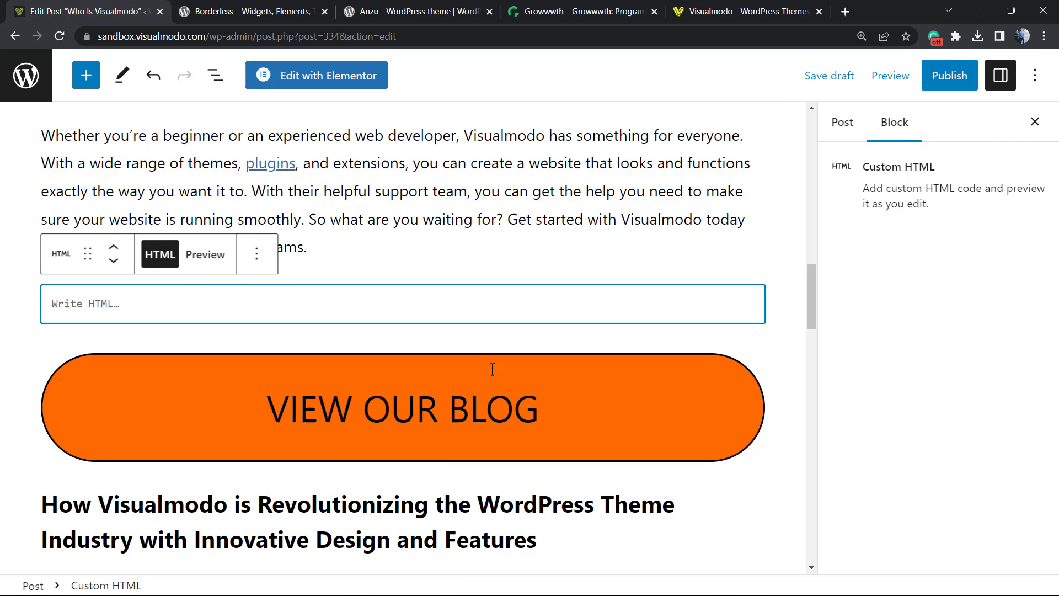
pyautogui.moveTo(205, 254)
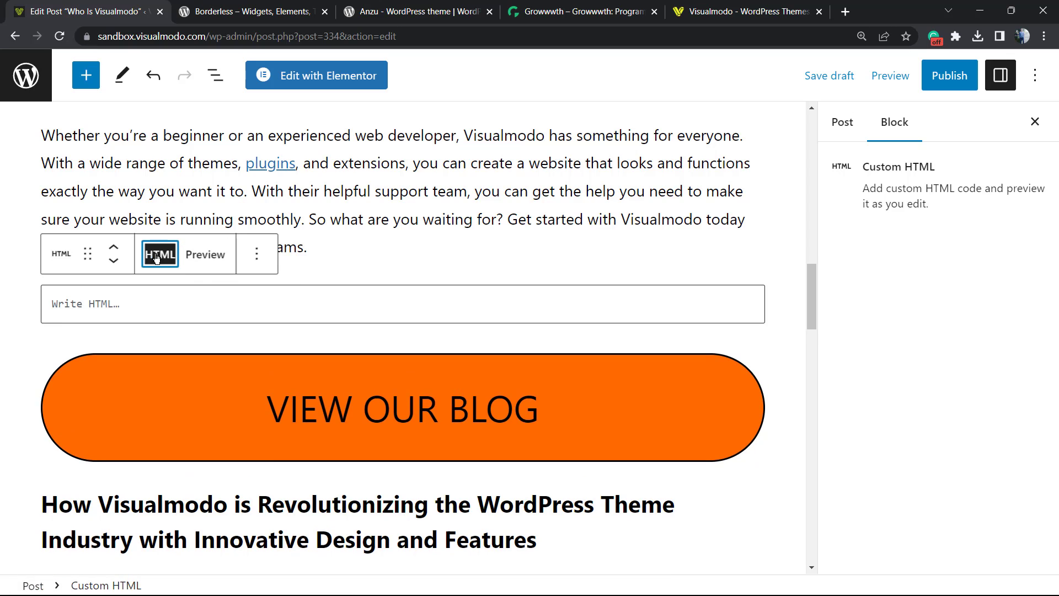
pyautogui.scroll(3)
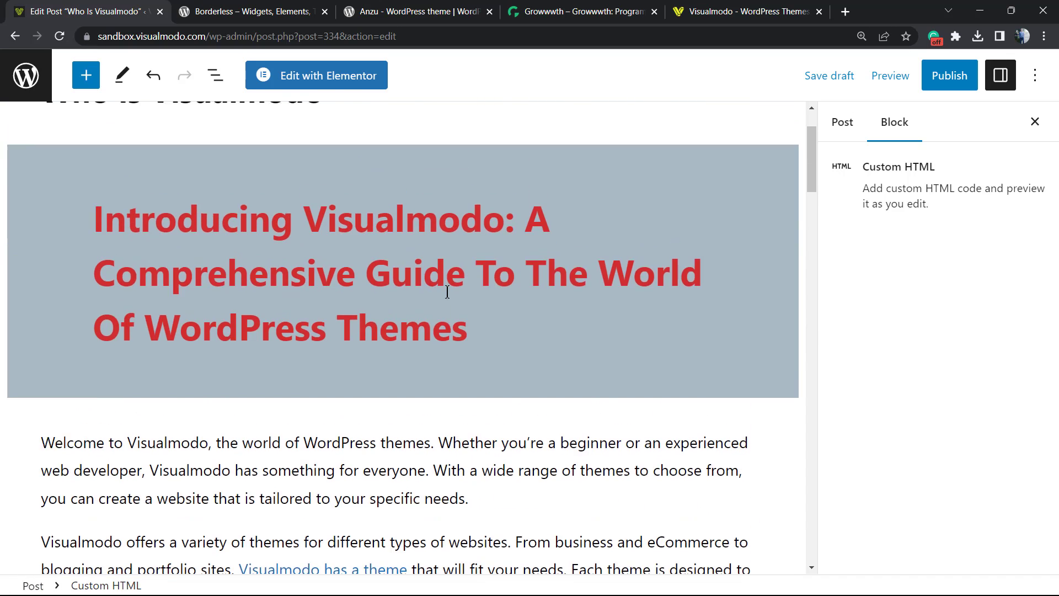
pyautogui.scroll(3)
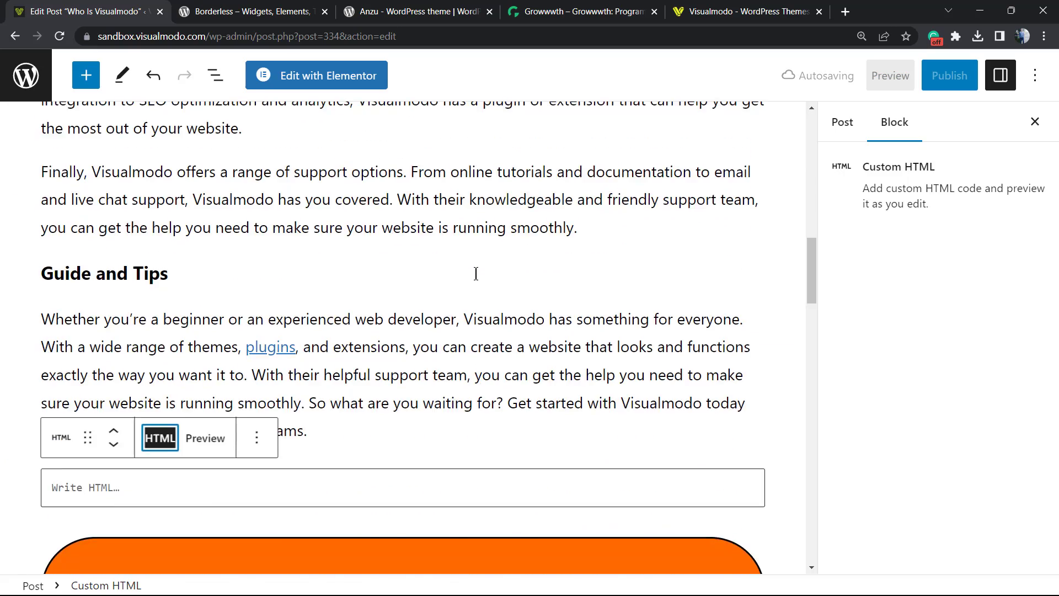
pyautogui.scroll(3)
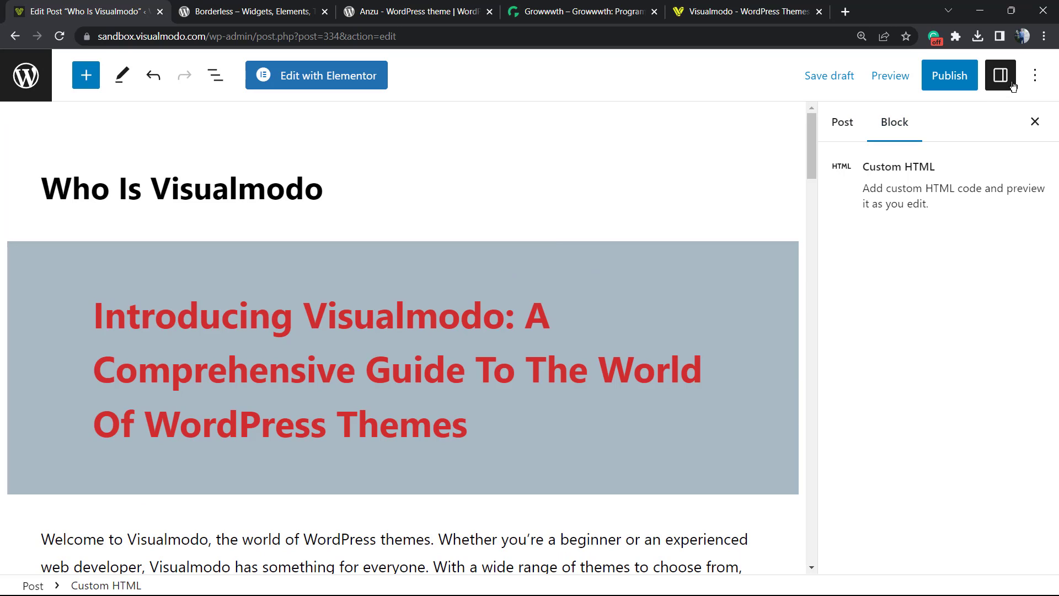
pyautogui.moveTo(1034, 75)
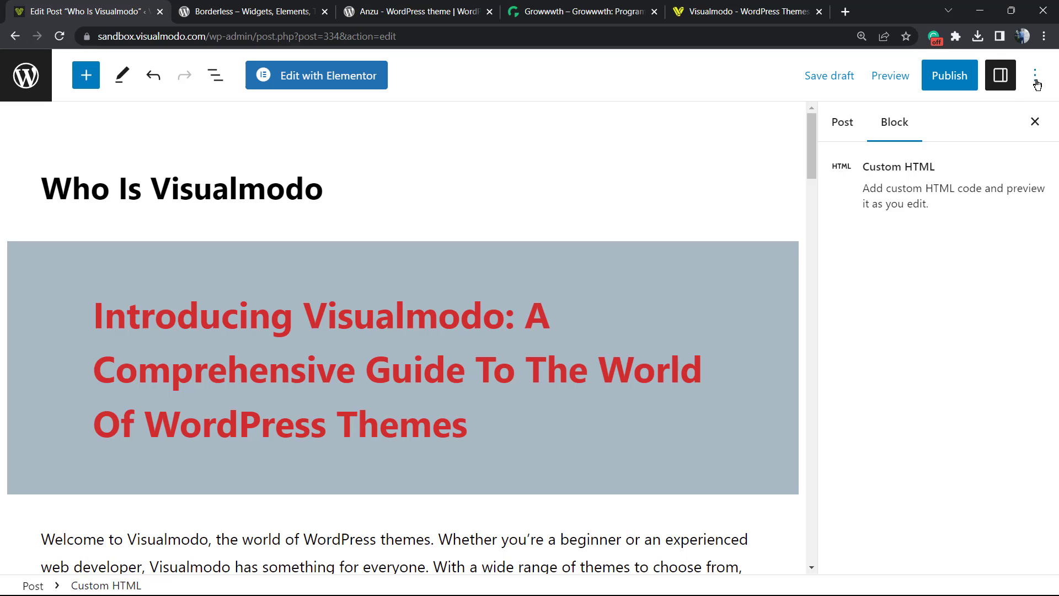
pyautogui.moveTo(1035, 80)
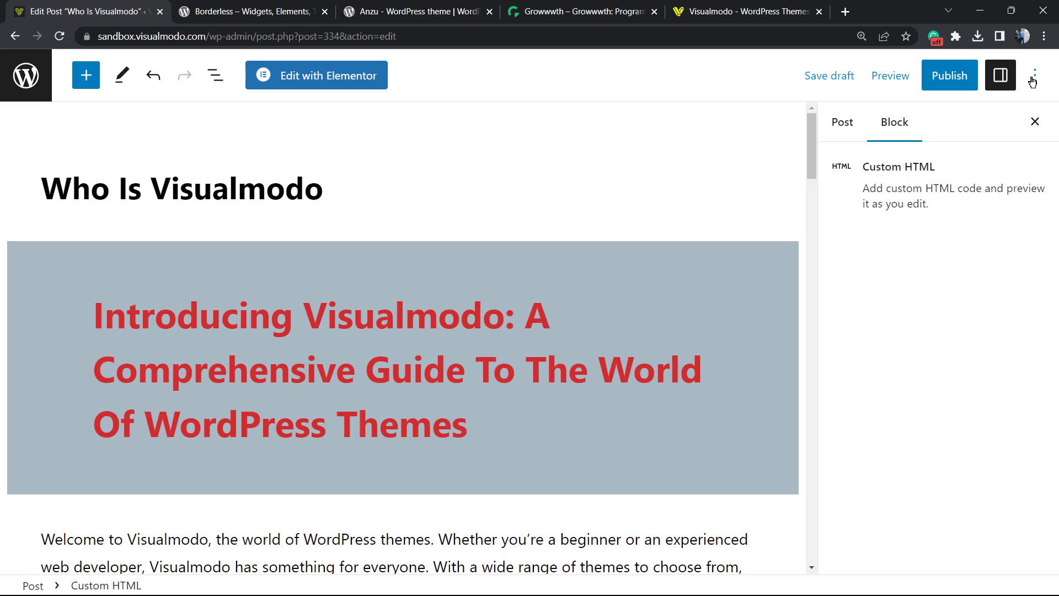
# - Switch the post to the Code editor, scroll its markup and select all the code
pyautogui.click(1049, 75)
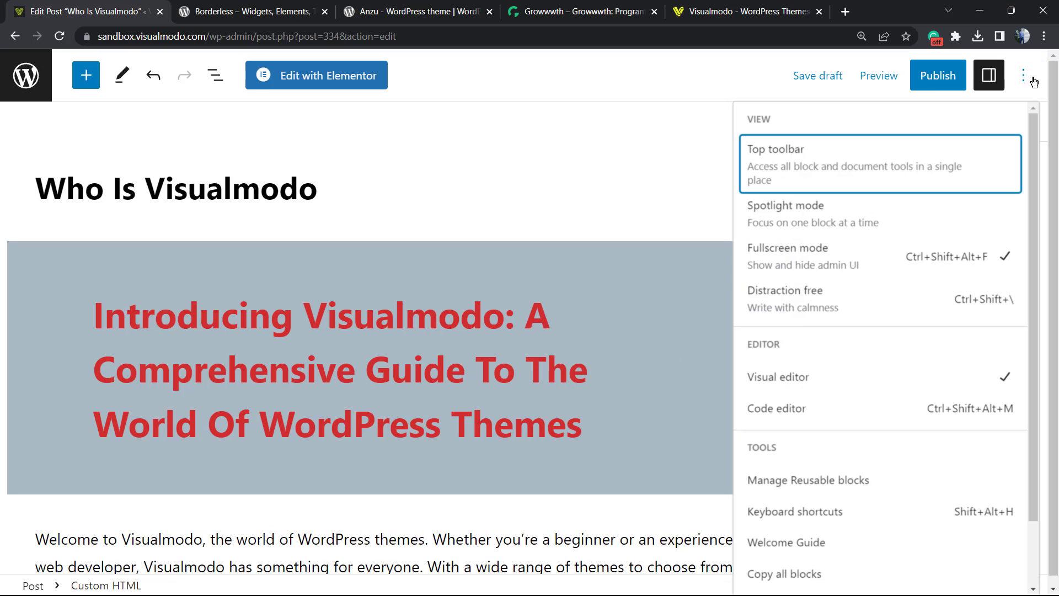
pyautogui.moveTo(789, 342)
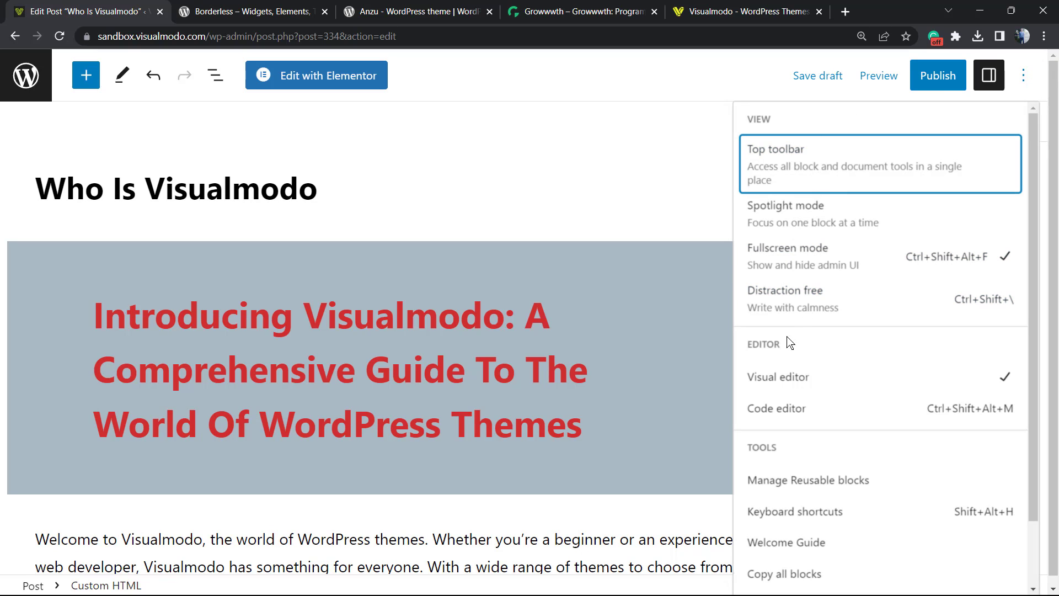
pyautogui.moveTo(775, 408)
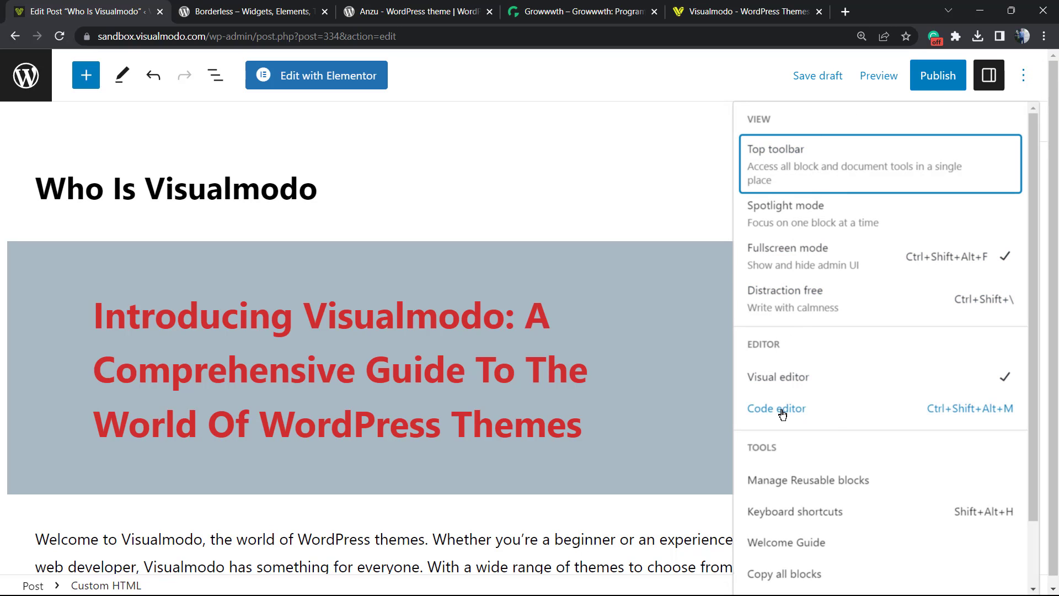
pyautogui.moveTo(826, 410)
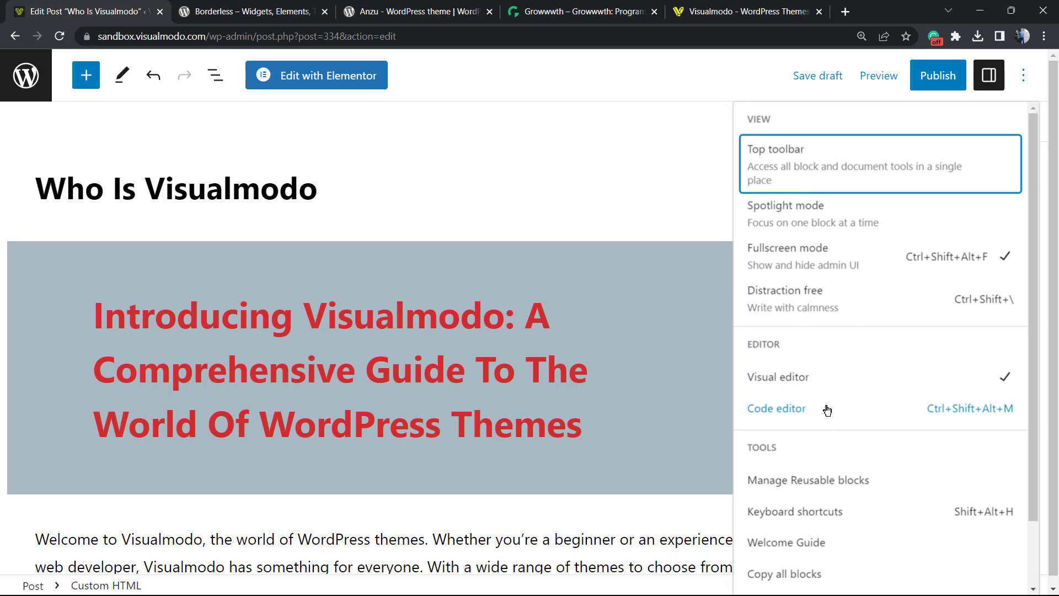
pyautogui.click(775, 408)
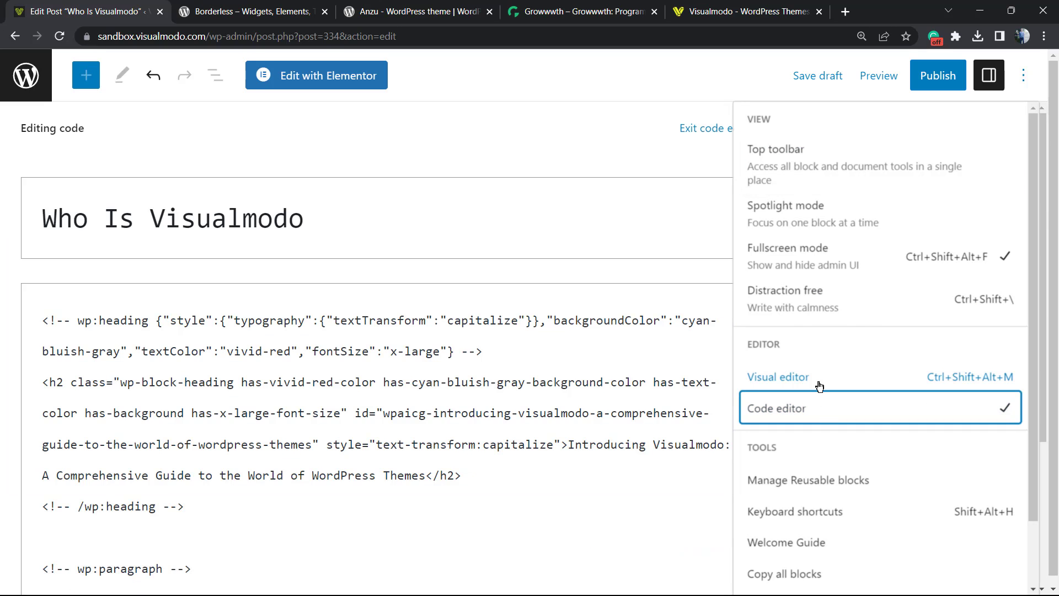
pyautogui.scroll(-3)
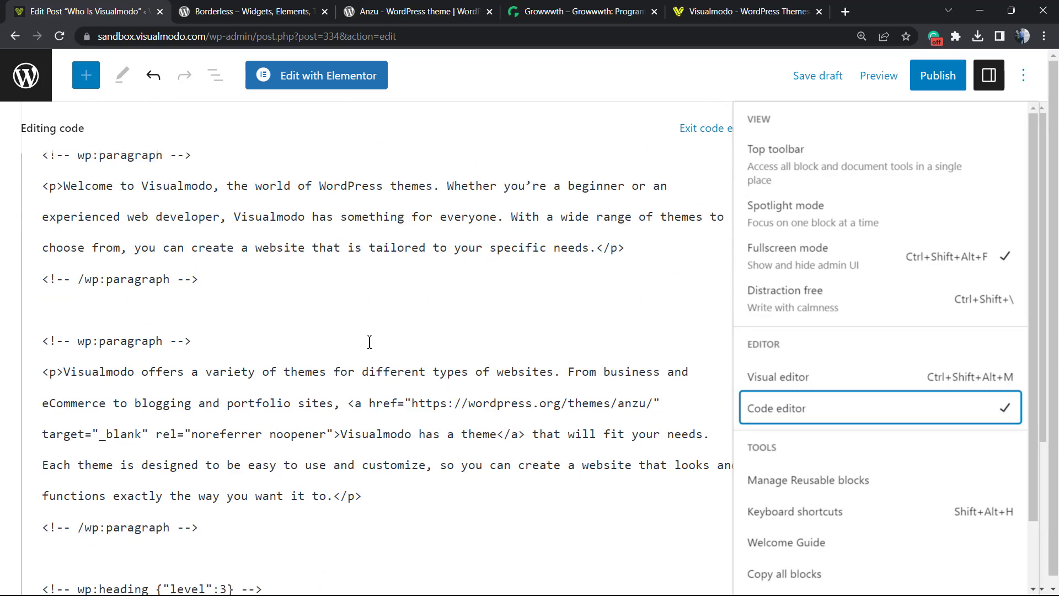
pyautogui.scroll(-3)
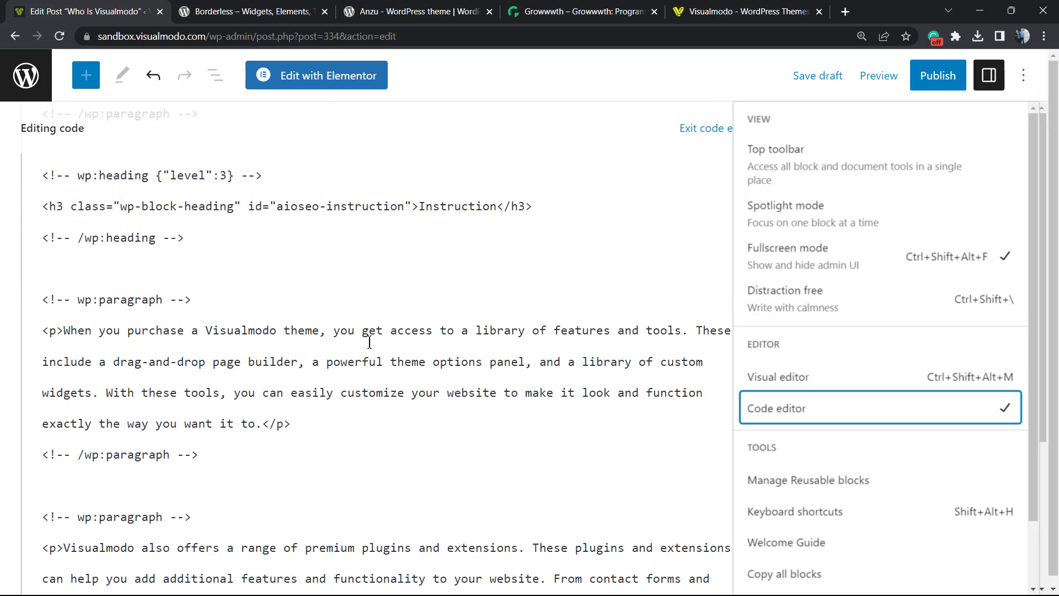
pyautogui.scroll(-3)
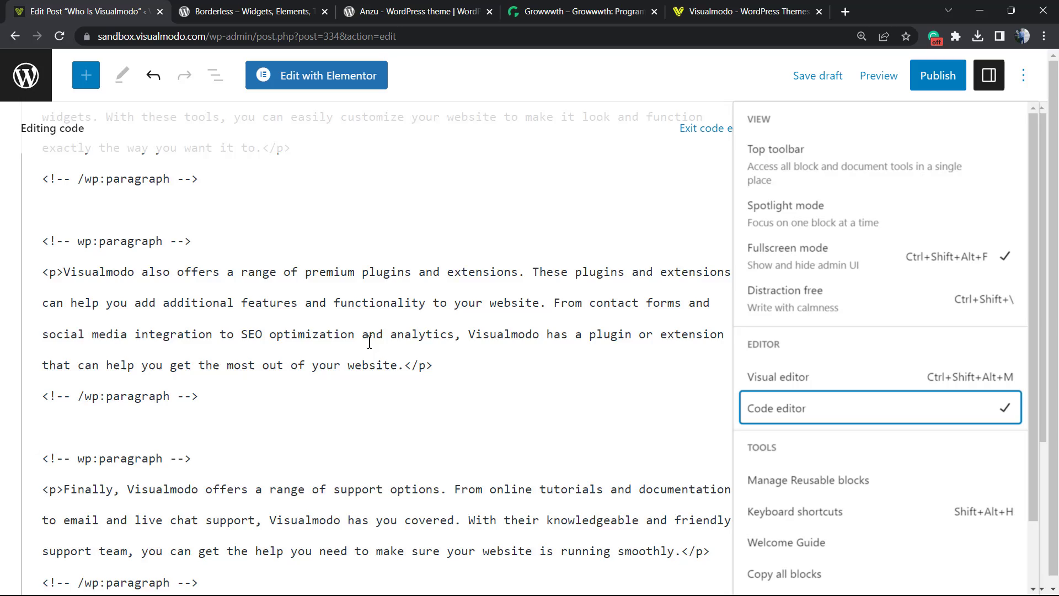
pyautogui.scroll(3)
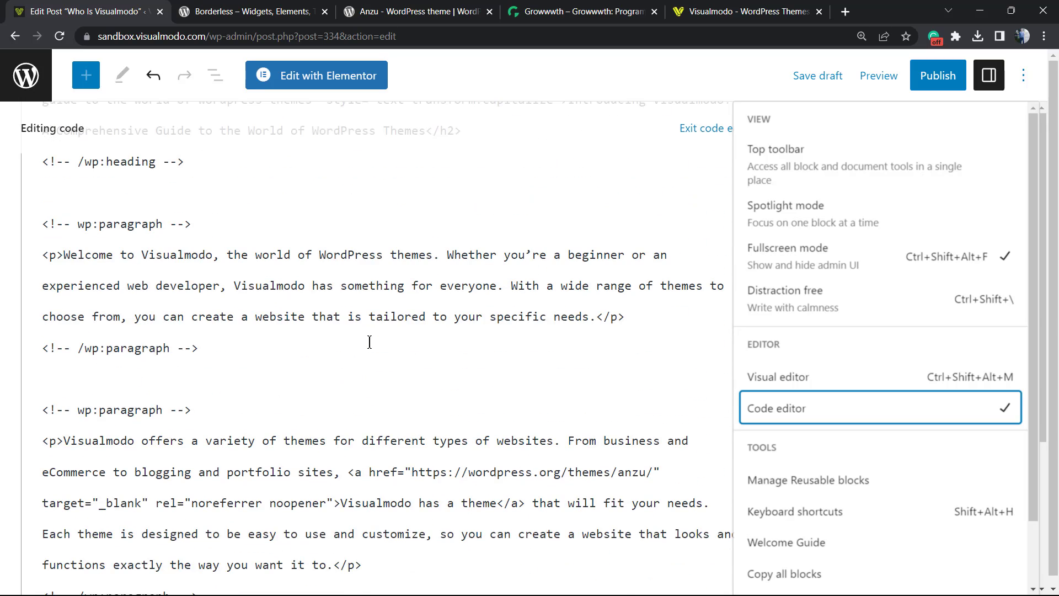
pyautogui.press('ctrl+a')
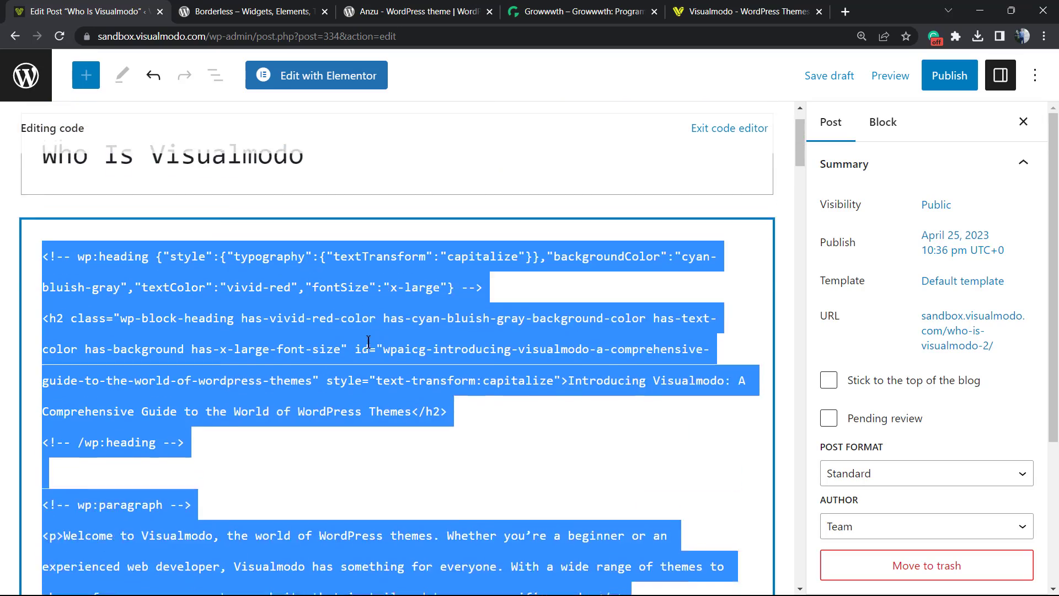
# - Switch the post from the Code editor back to the Visual editor
pyautogui.scroll(-3)
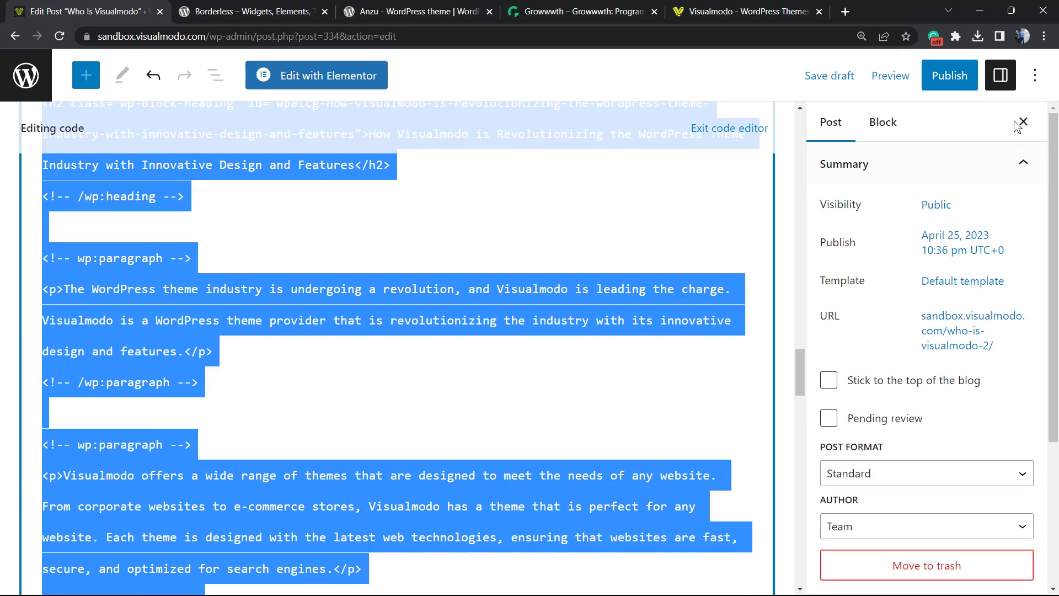
pyautogui.click(1035, 75)
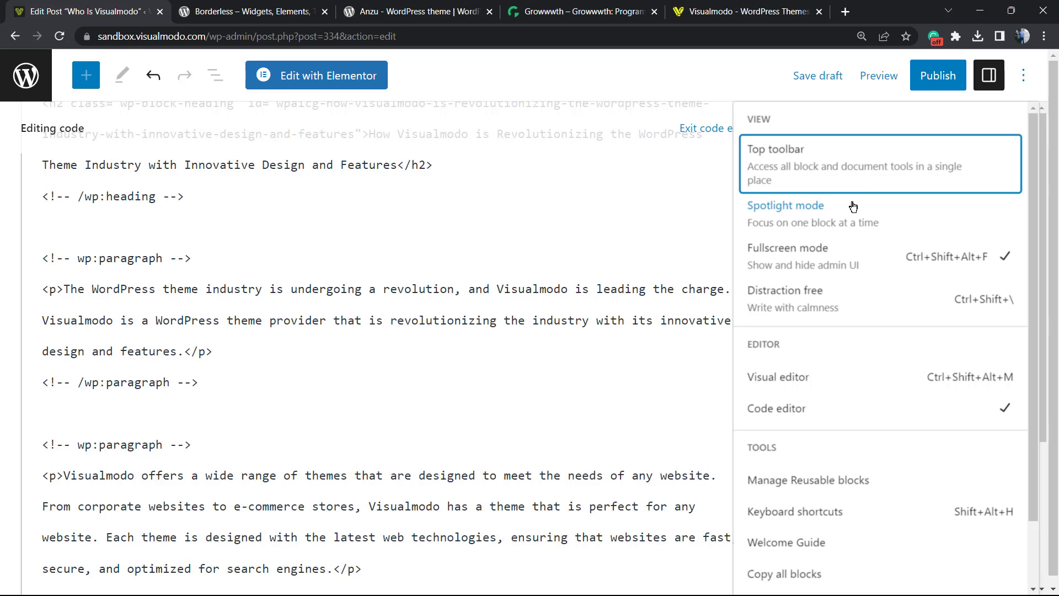
pyautogui.moveTo(776, 376)
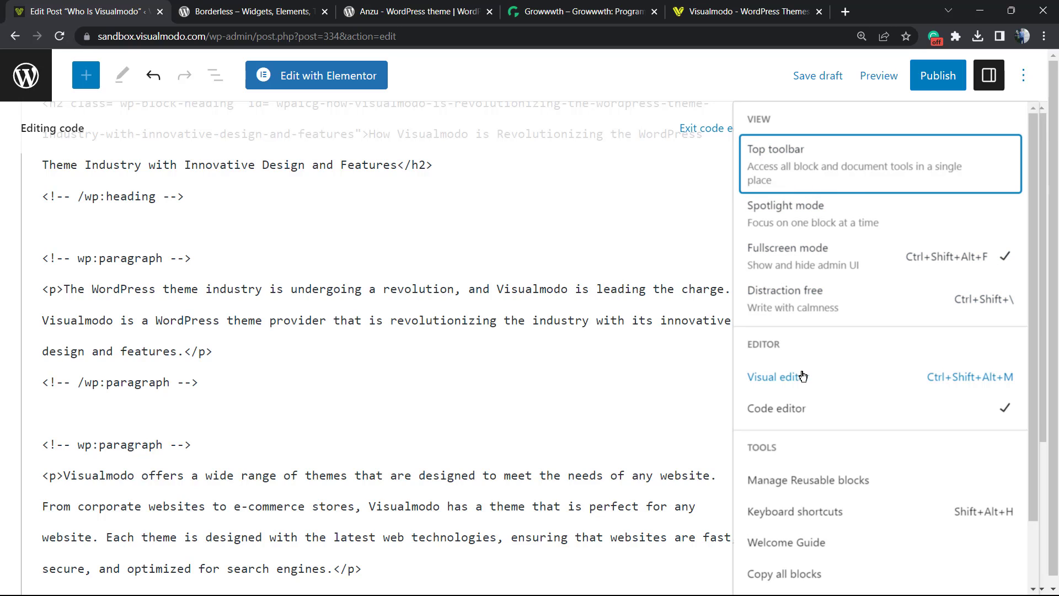
pyautogui.moveTo(828, 383)
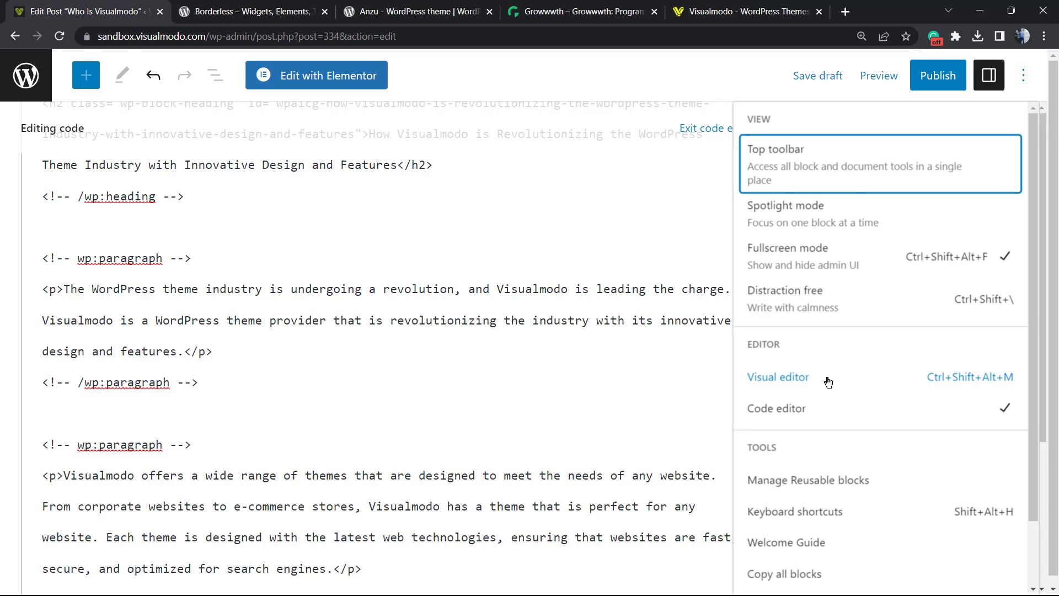
pyautogui.moveTo(940, 386)
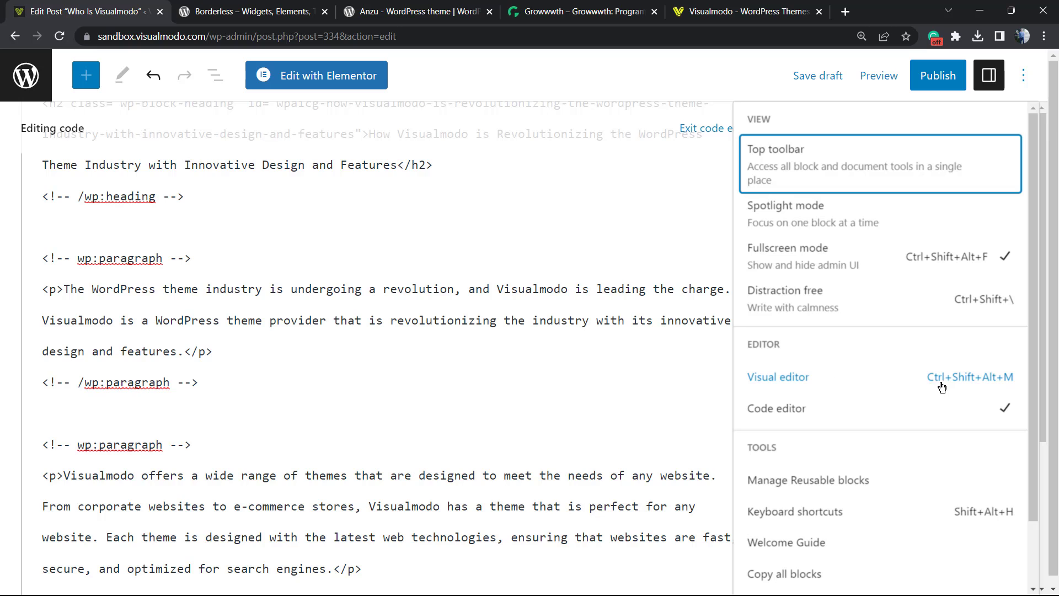
pyautogui.moveTo(860, 381)
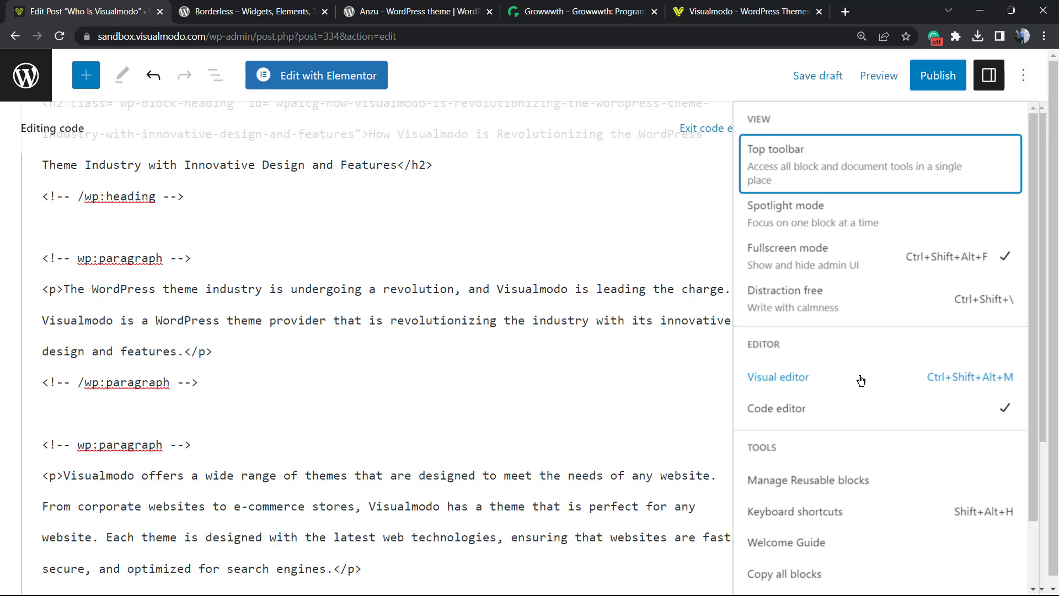
pyautogui.click(778, 376)
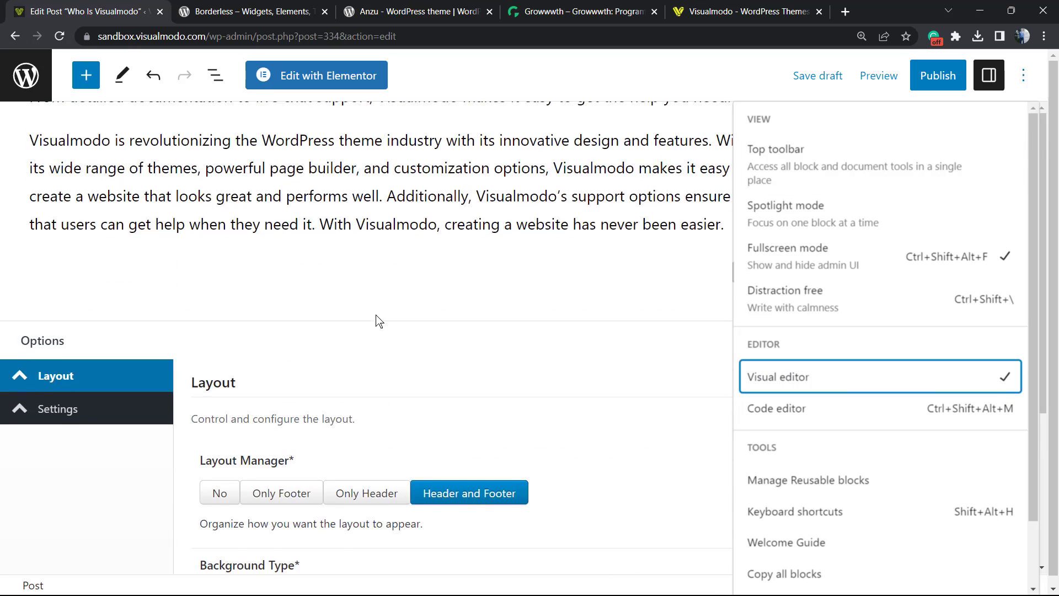
# - Leave the editor and switch to the Borderless plugin page on WordPress.org
pyautogui.scroll(3)
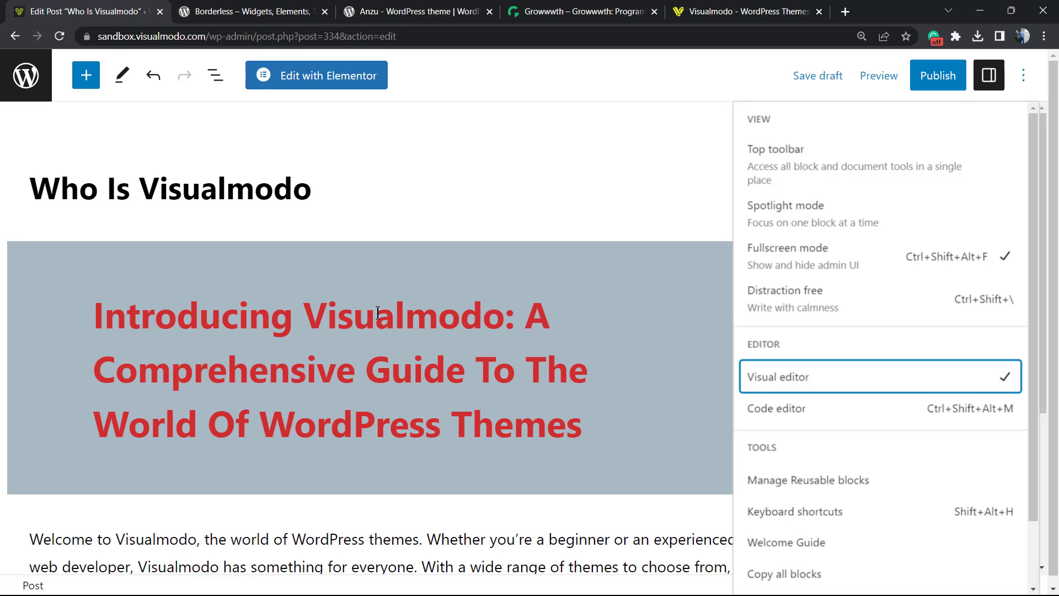
pyautogui.click(250, 11)
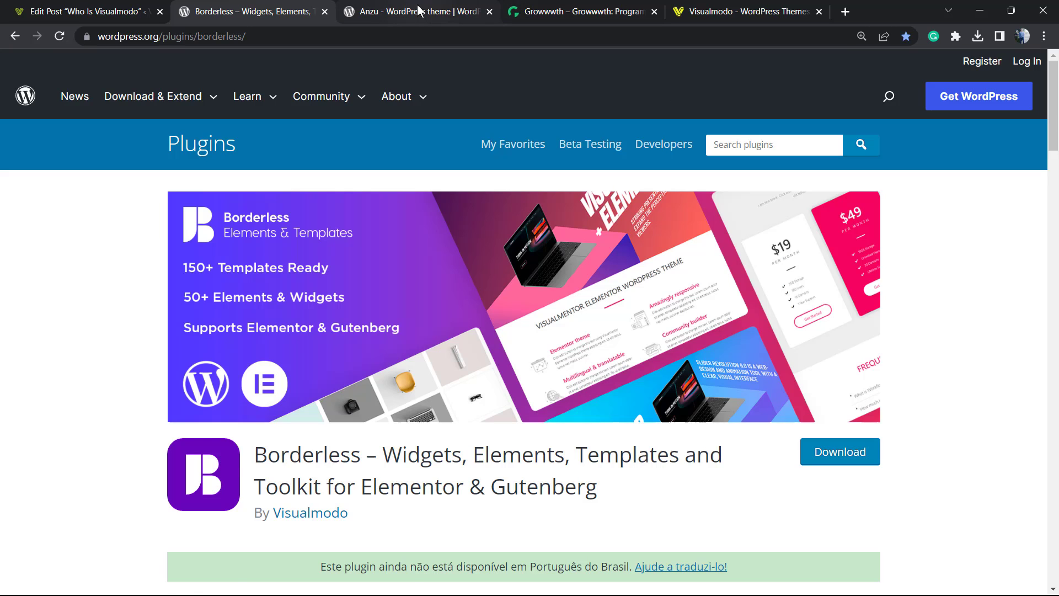
# - View the Anzu theme page, highlighting its title, then switch to the Growwwth site
pyautogui.click(411, 11)
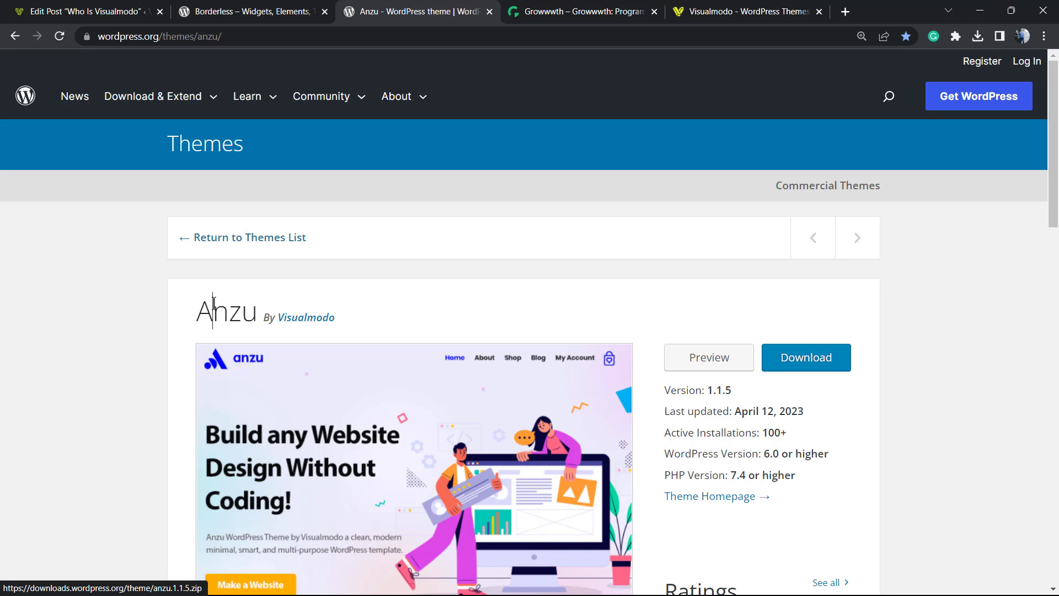
pyautogui.doubleClick(226, 311)
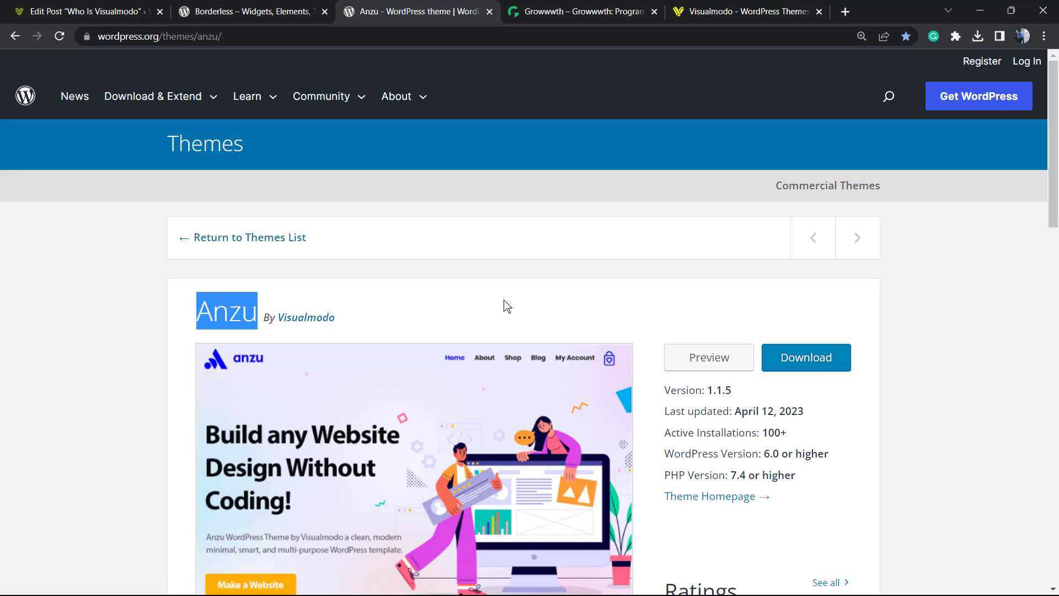
pyautogui.click(581, 11)
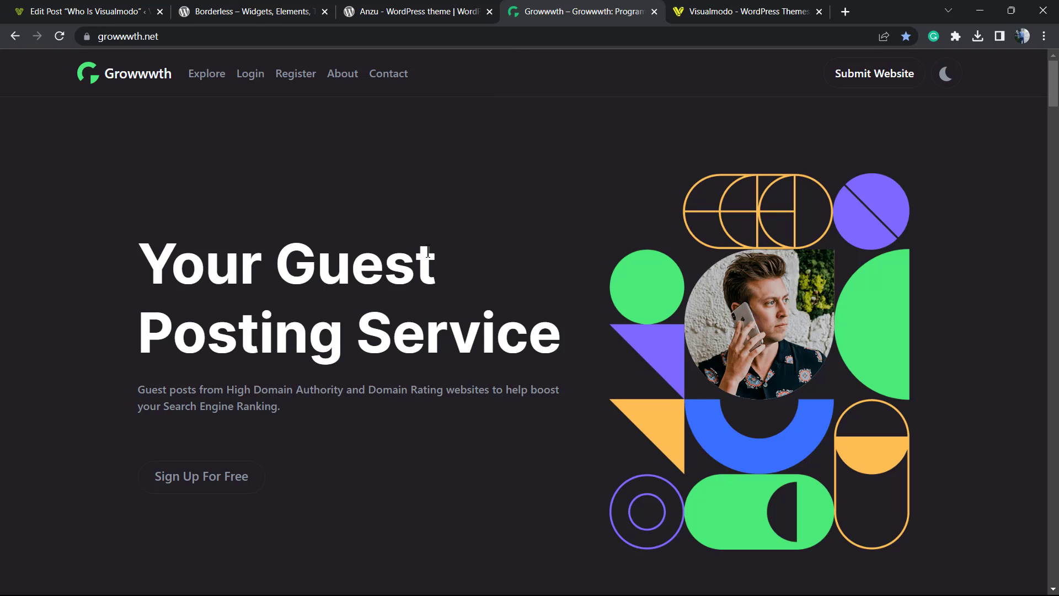
pyautogui.moveTo(332, 317)
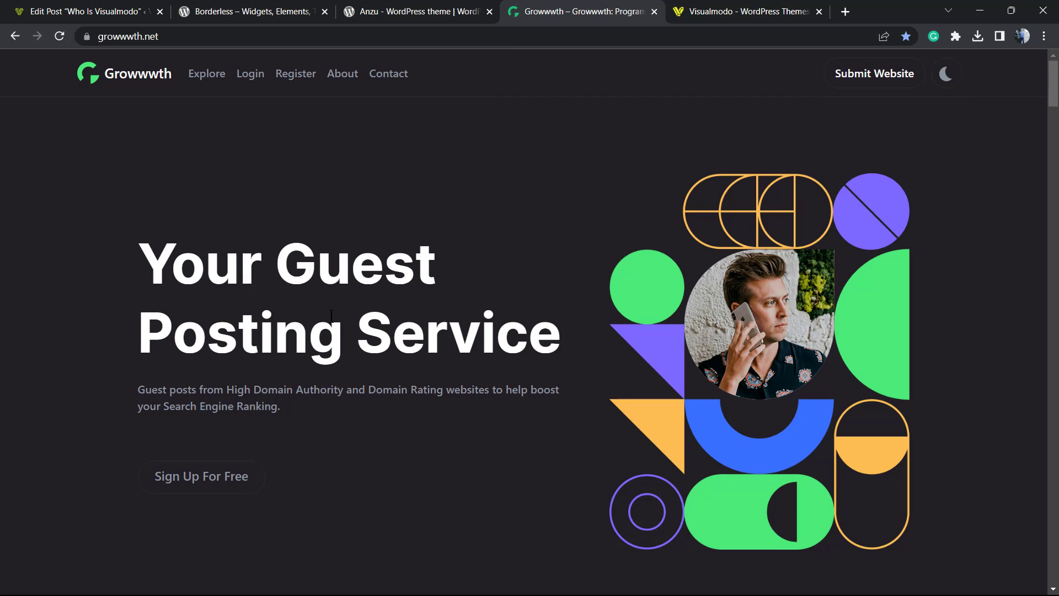
pyautogui.moveTo(332, 322)
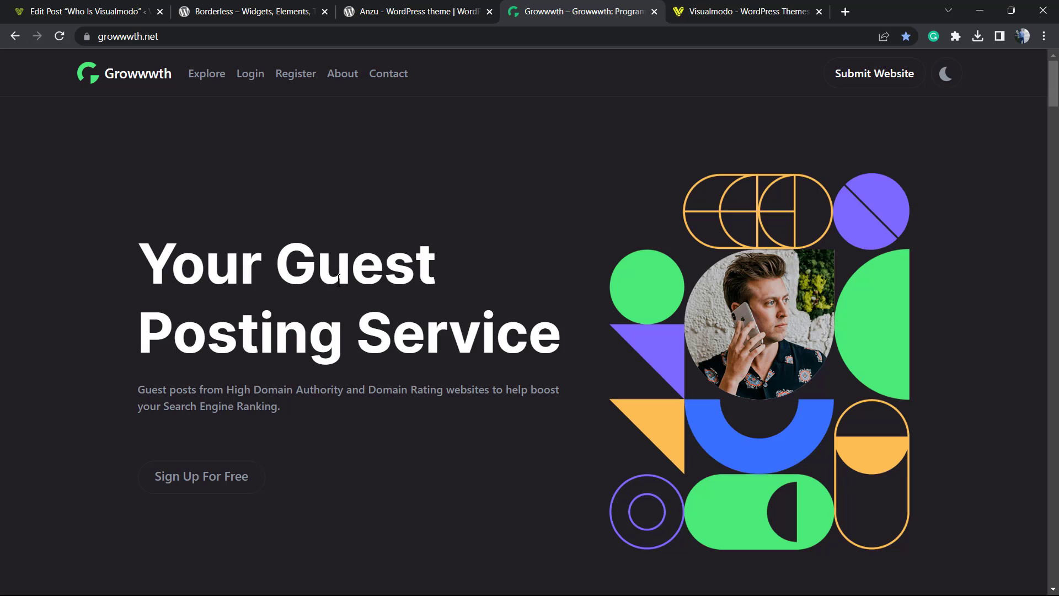
pyautogui.moveTo(325, 312)
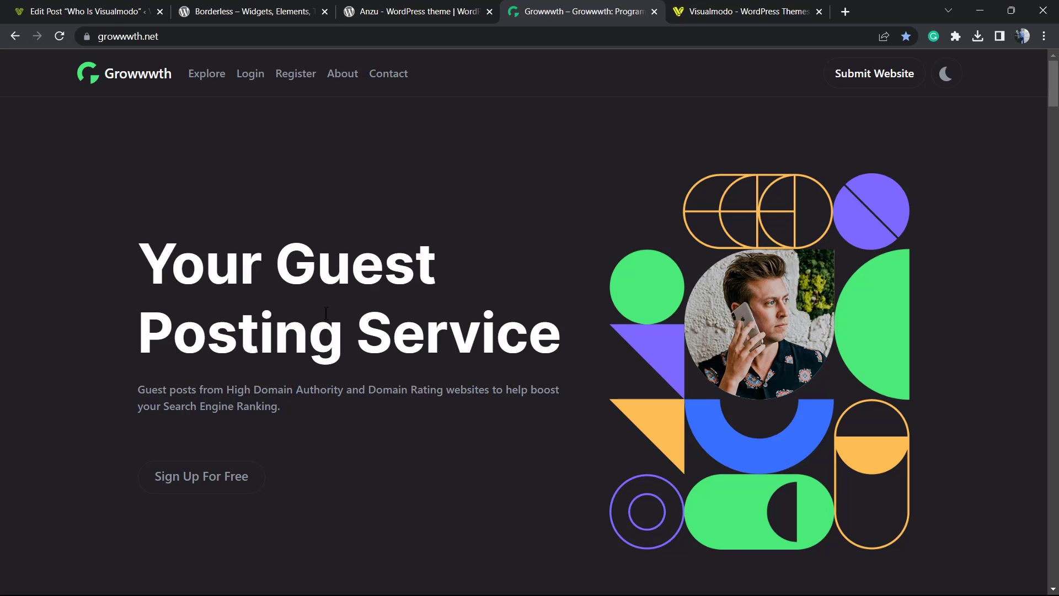
# - Scroll through Growwwth's partner website listings, then switch to the Visualmodo homepage
pyautogui.scroll(-3)
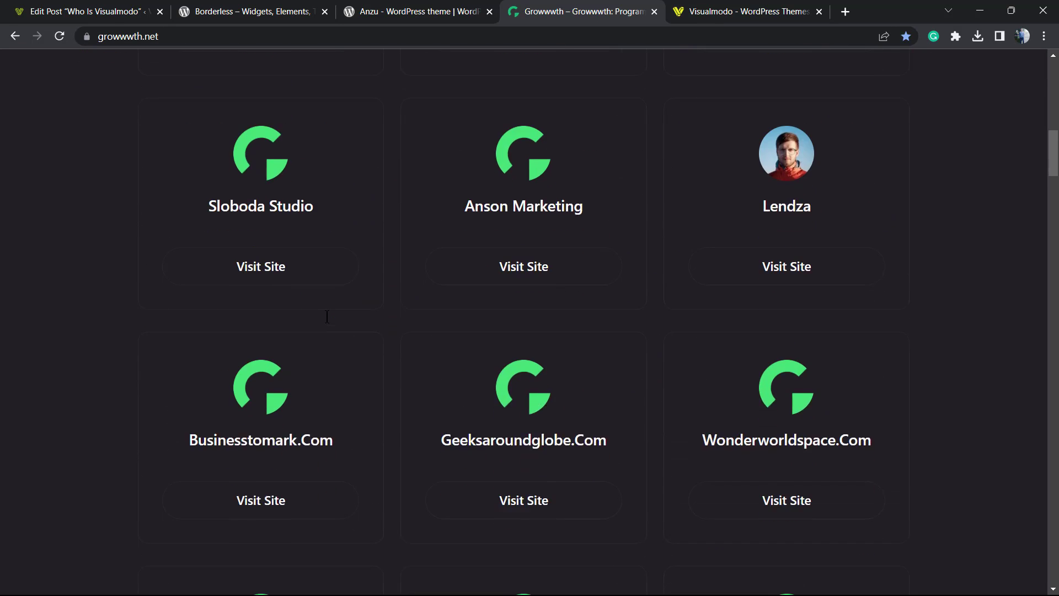
pyautogui.scroll(-3)
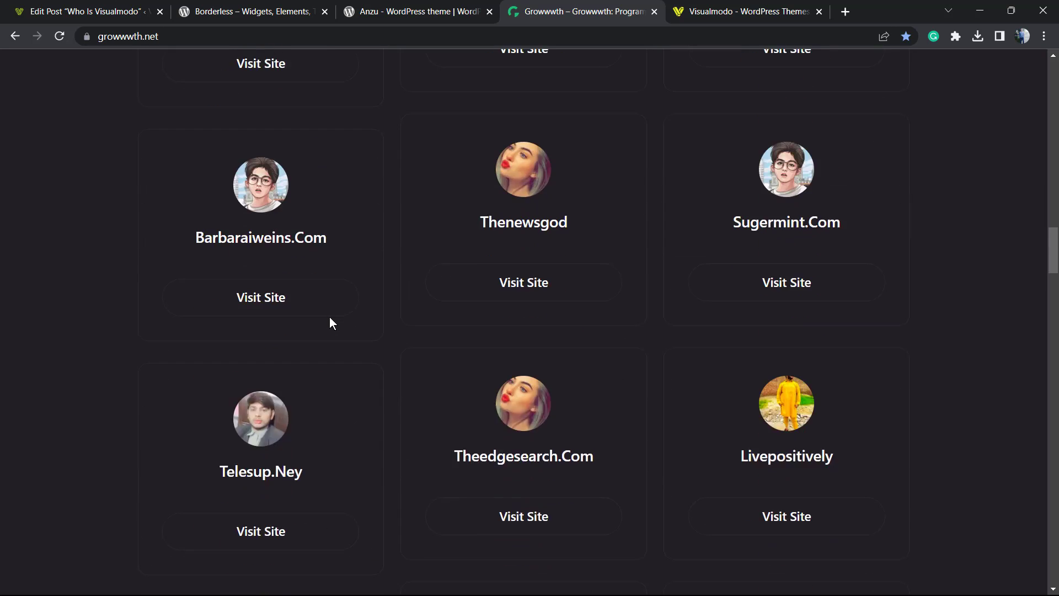
pyautogui.scroll(-3)
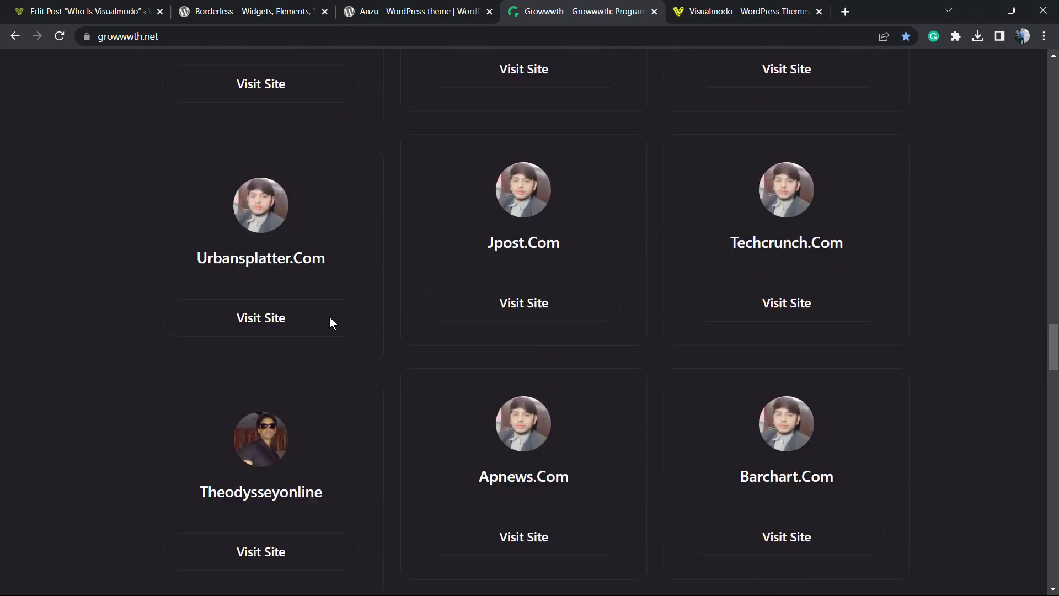
pyautogui.scroll(-3)
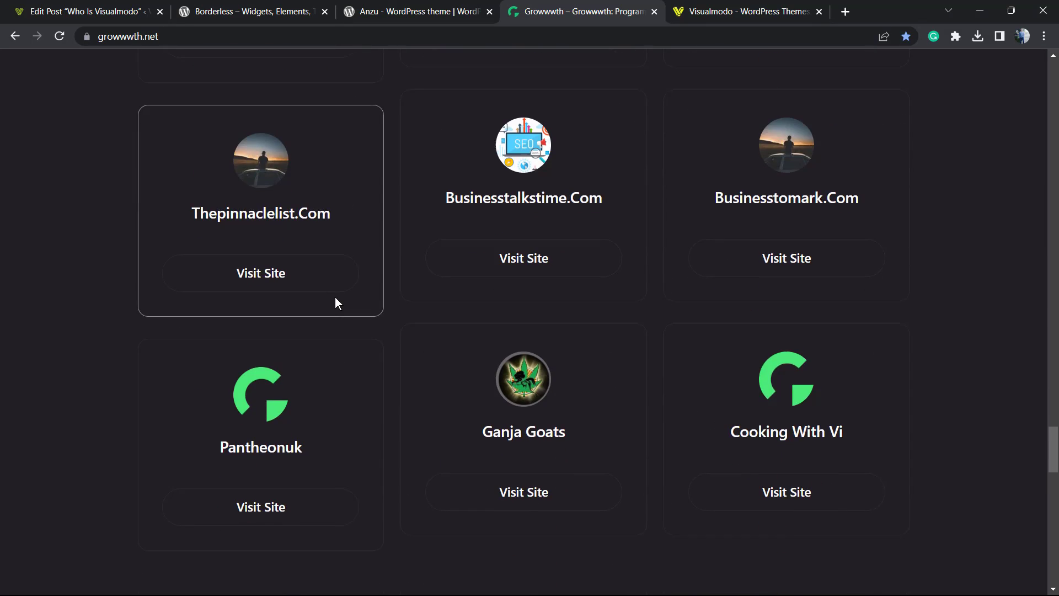
pyautogui.click(747, 11)
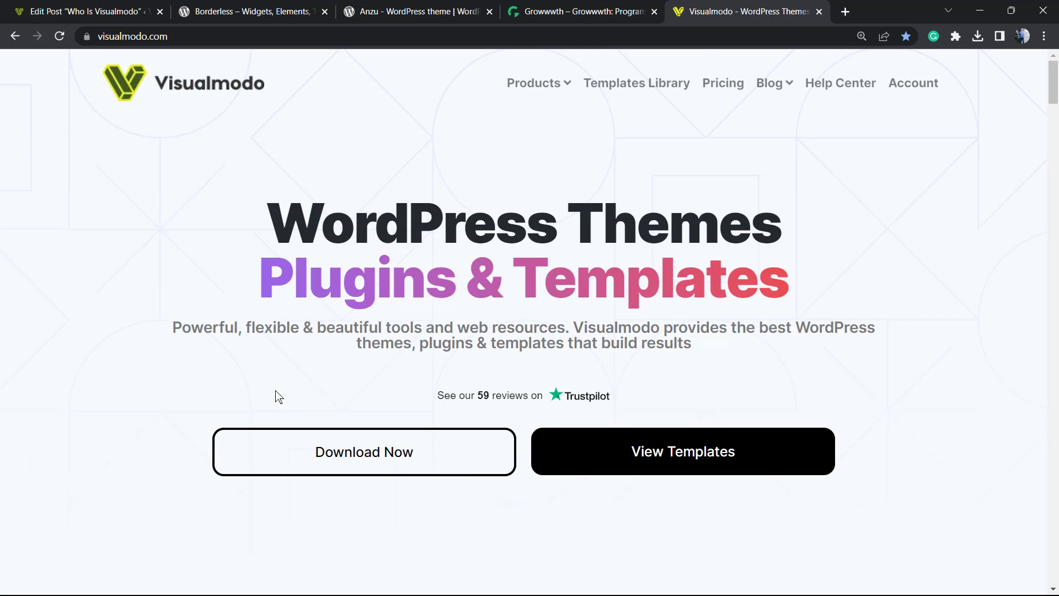
pyautogui.moveTo(370, 288)
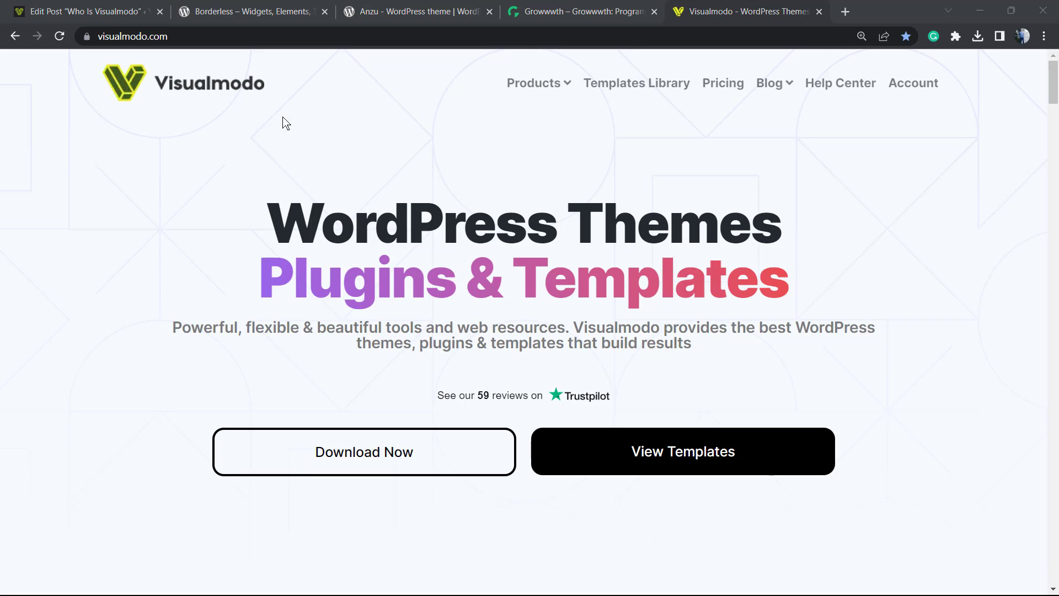
pyautogui.moveTo(637, 83)
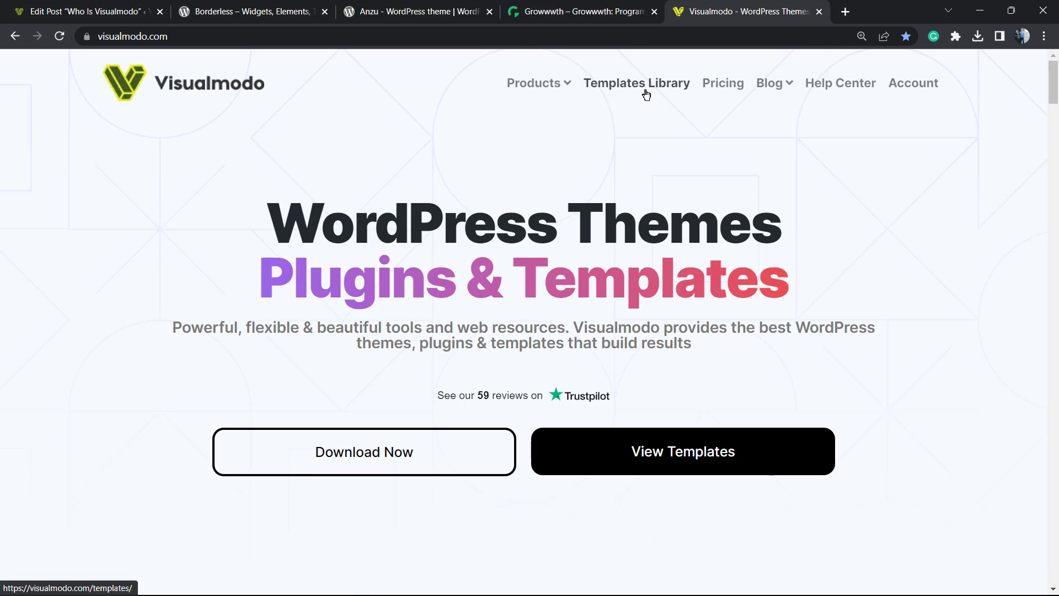
# - Browse the Templates Library cards such as Cleaner 2, Bakery, Lawyer and Tea House
pyautogui.click(635, 83)
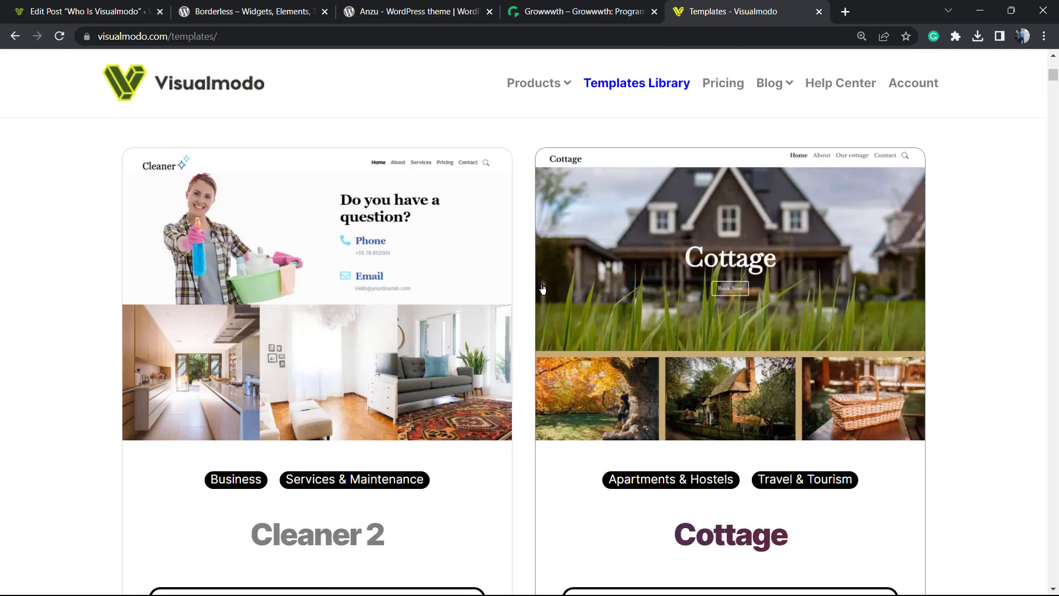
pyautogui.scroll(-3)
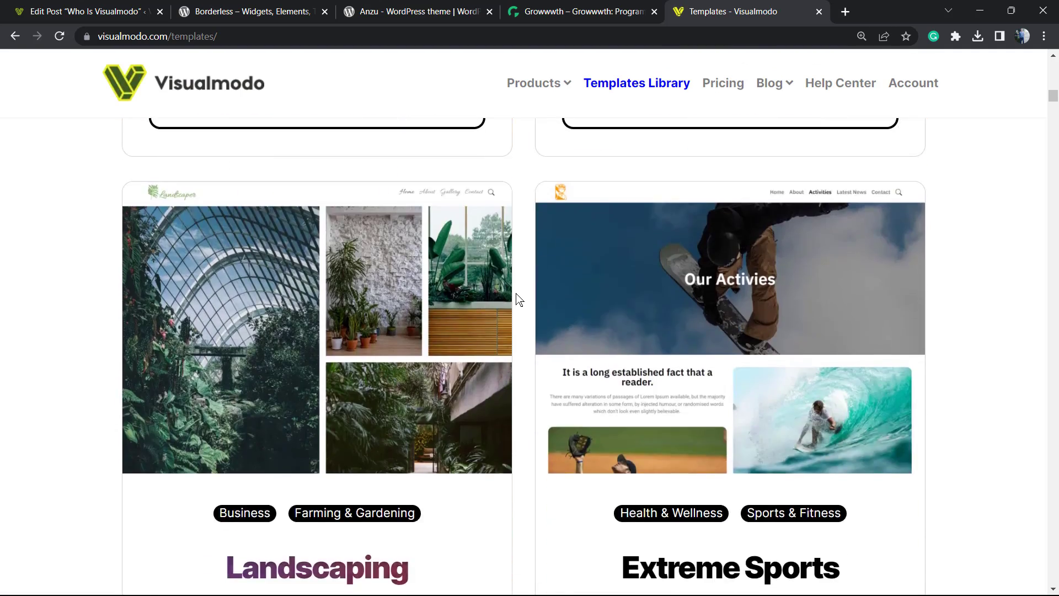
pyautogui.scroll(-3)
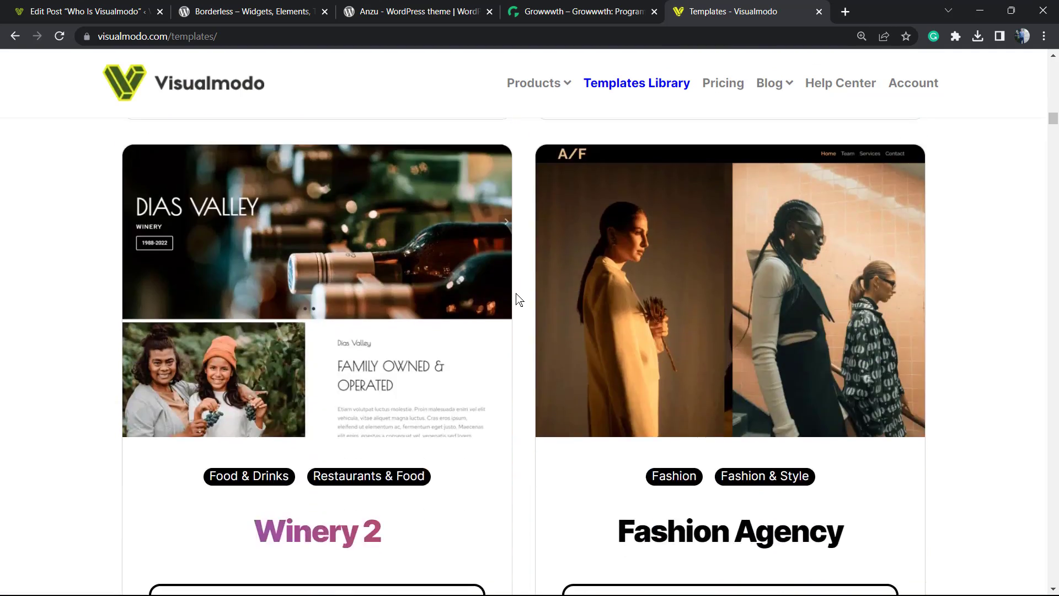
pyautogui.scroll(-3)
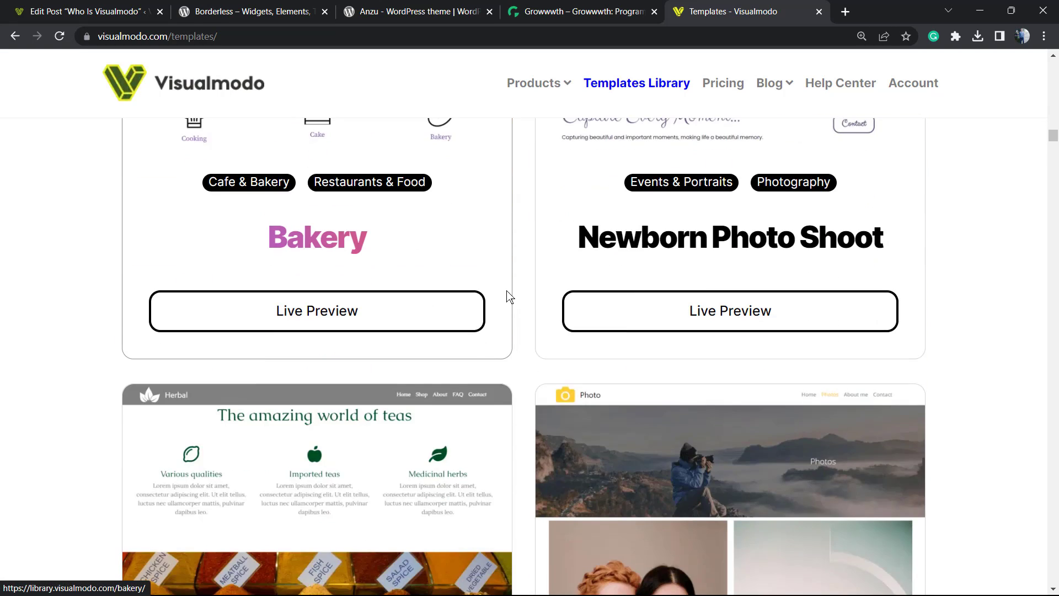
pyautogui.scroll(-3)
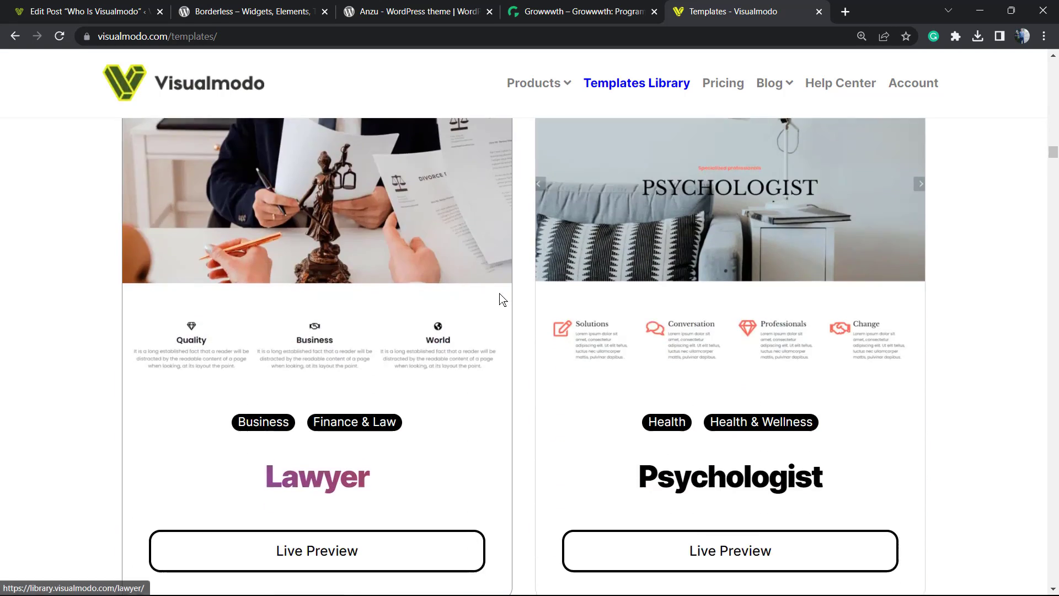
pyautogui.scroll(-3)
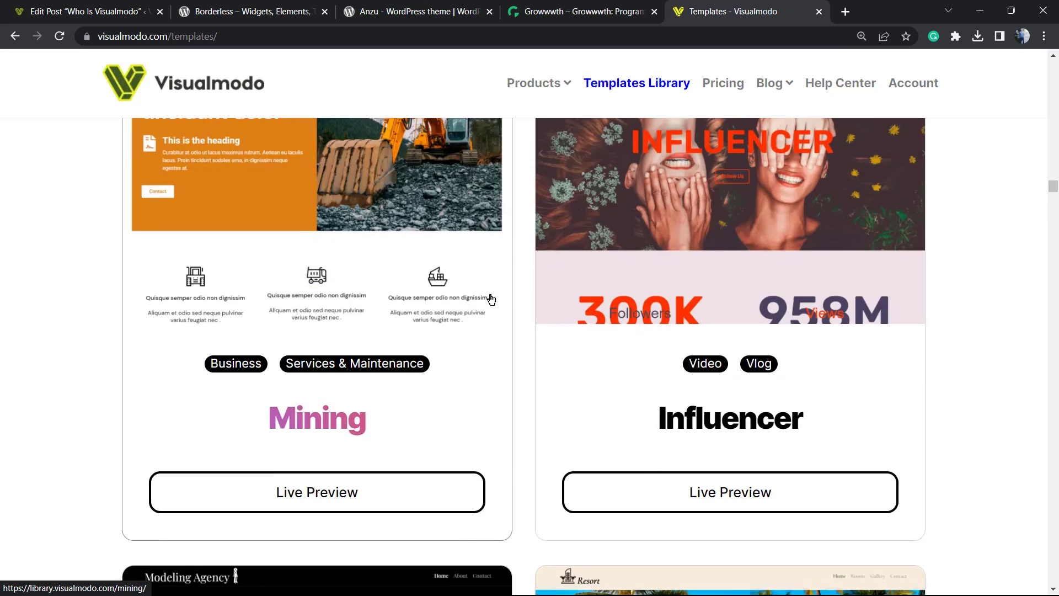
pyautogui.scroll(-3)
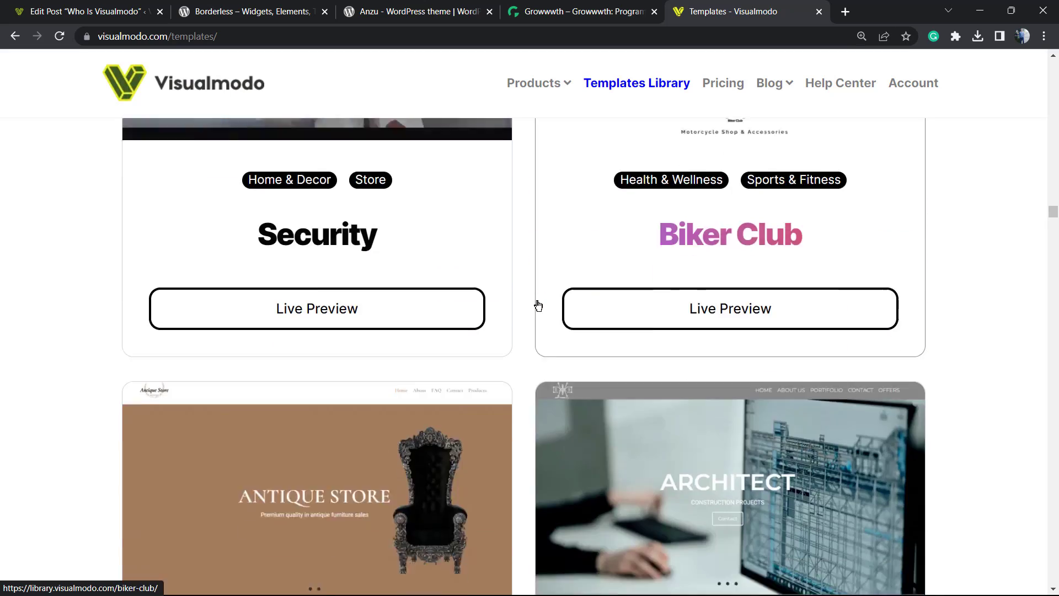
pyautogui.scroll(-3)
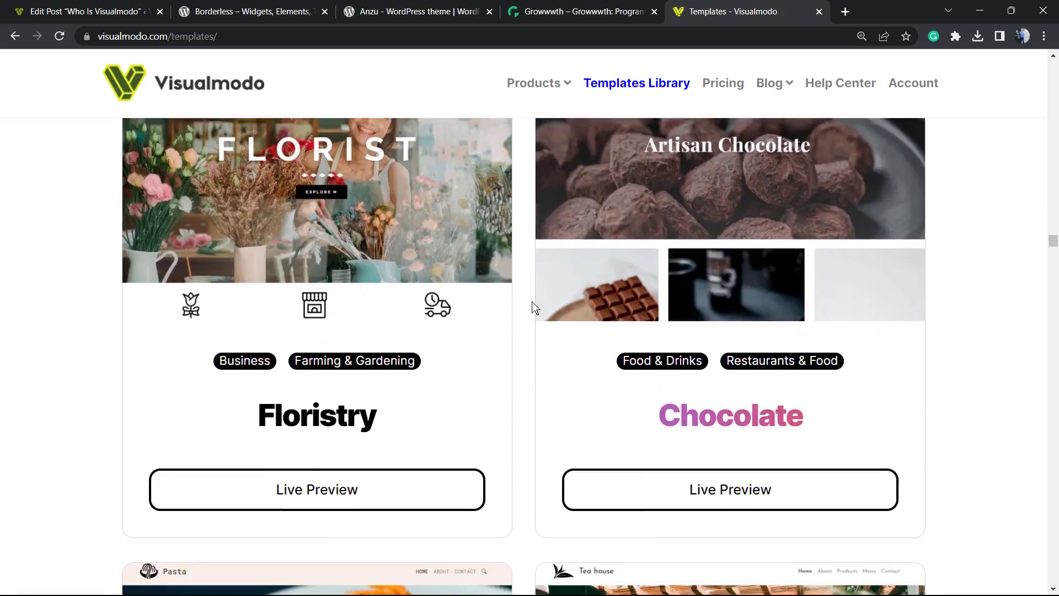
pyautogui.scroll(-3)
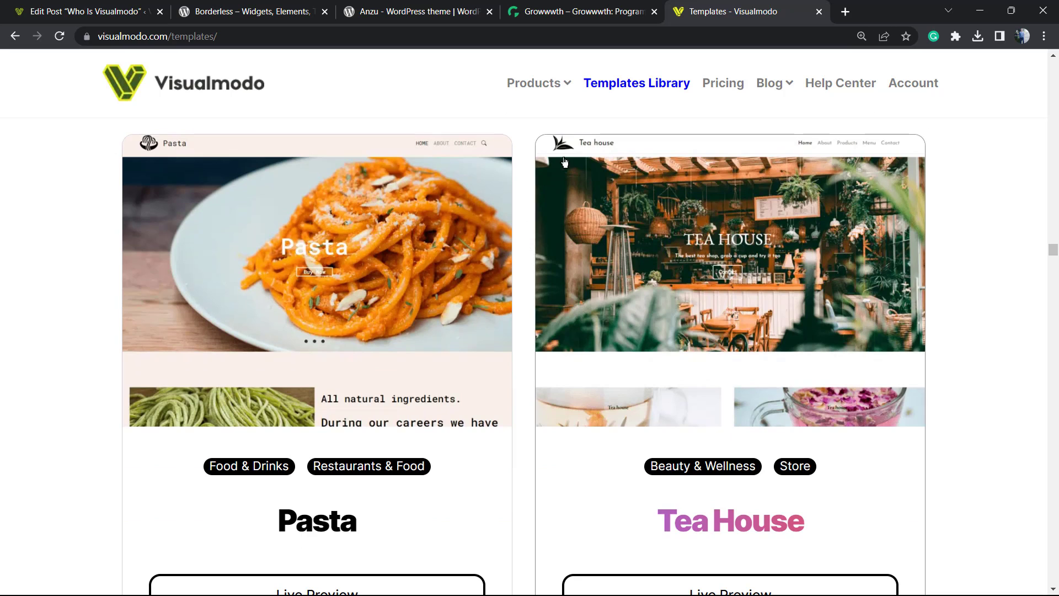